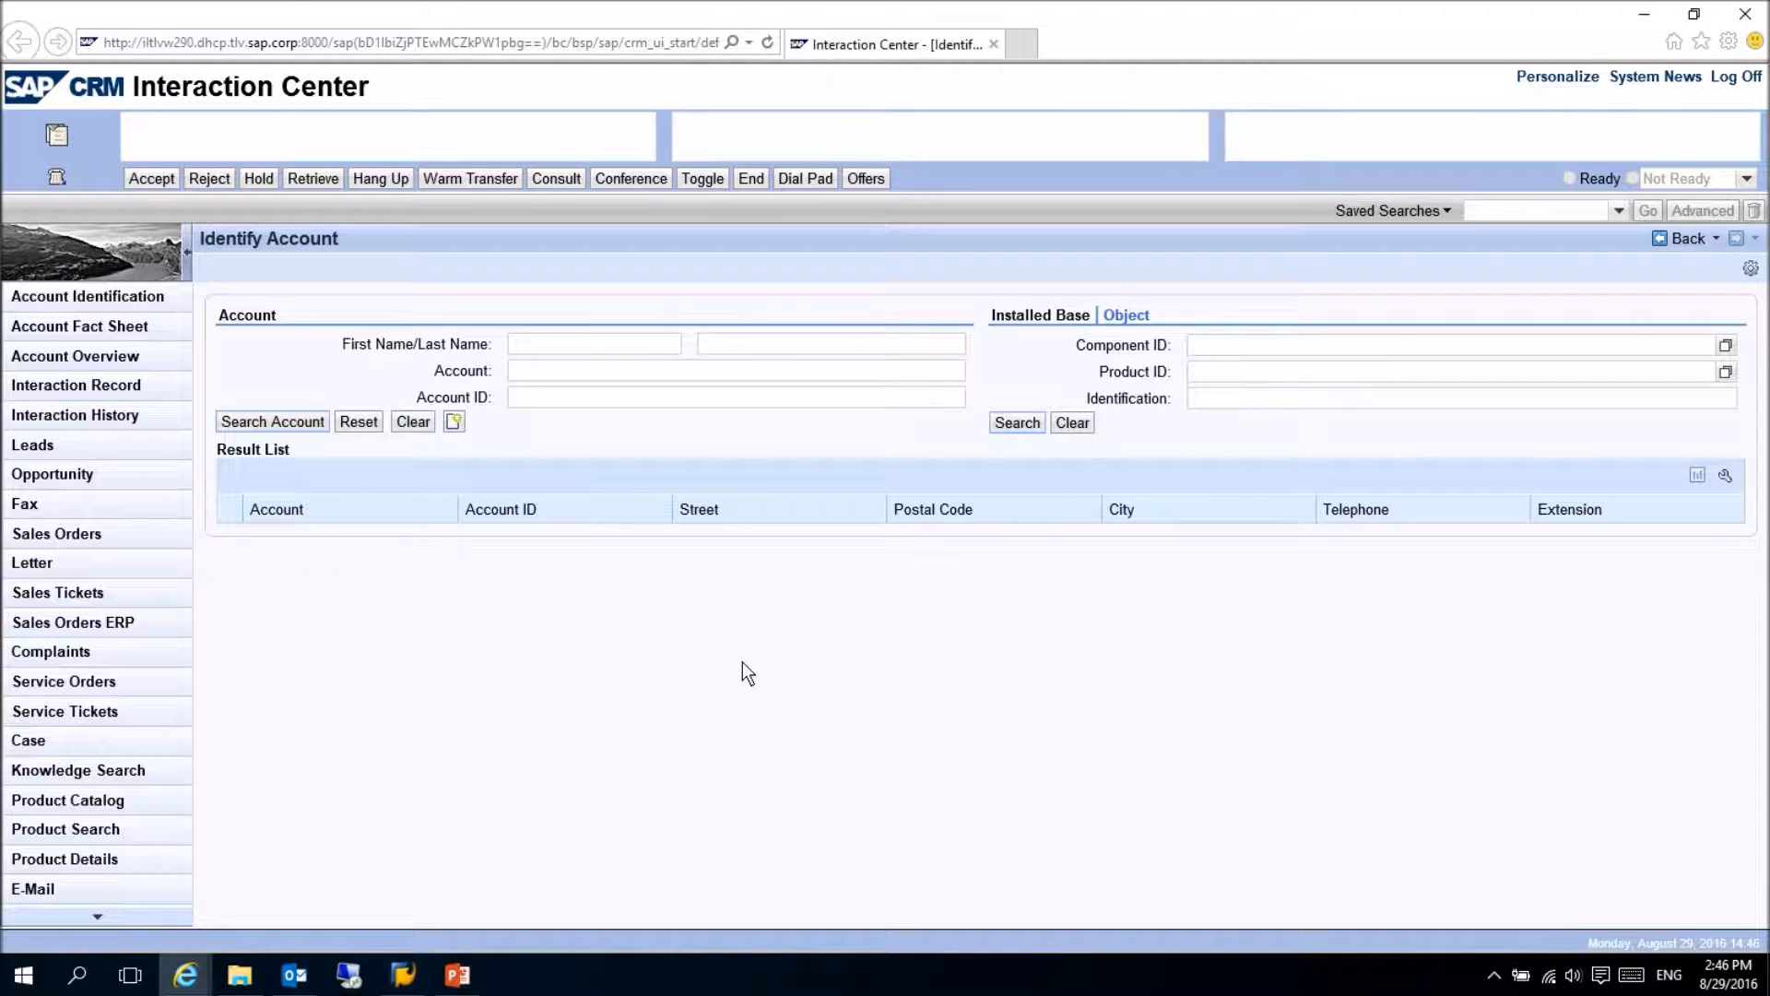
mouse_move(775, 652)
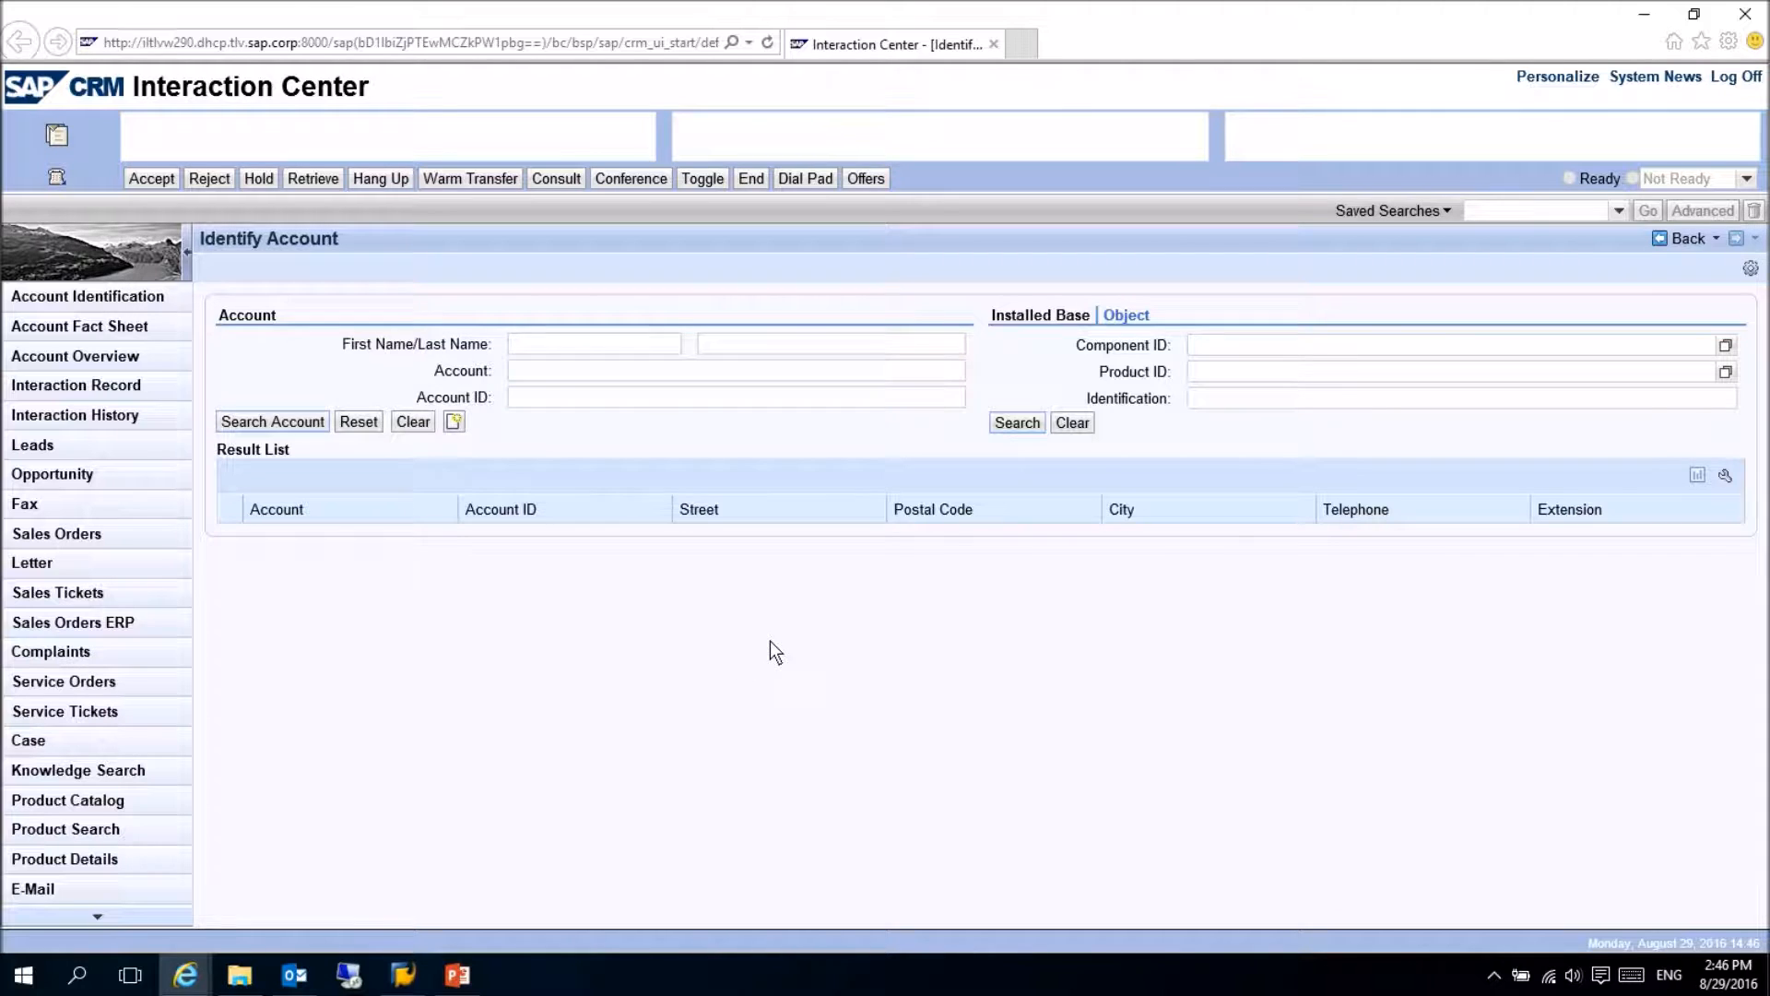
mouse_move(586, 544)
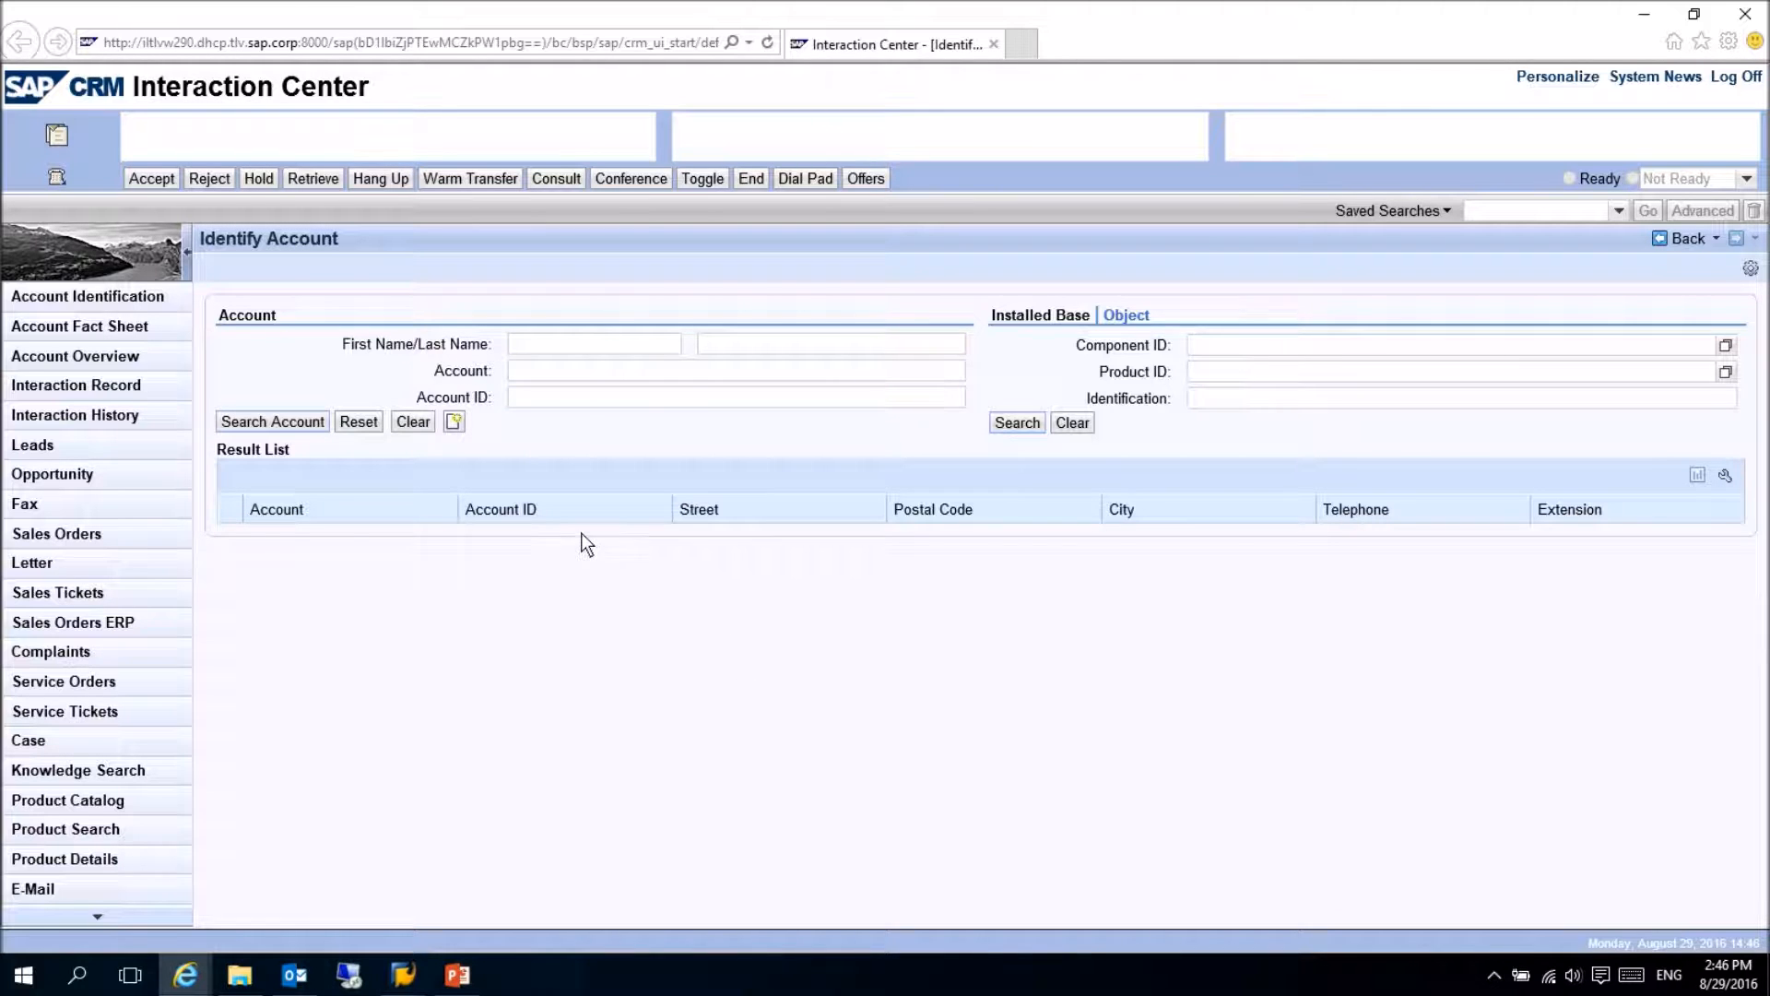
mouse_move(568, 423)
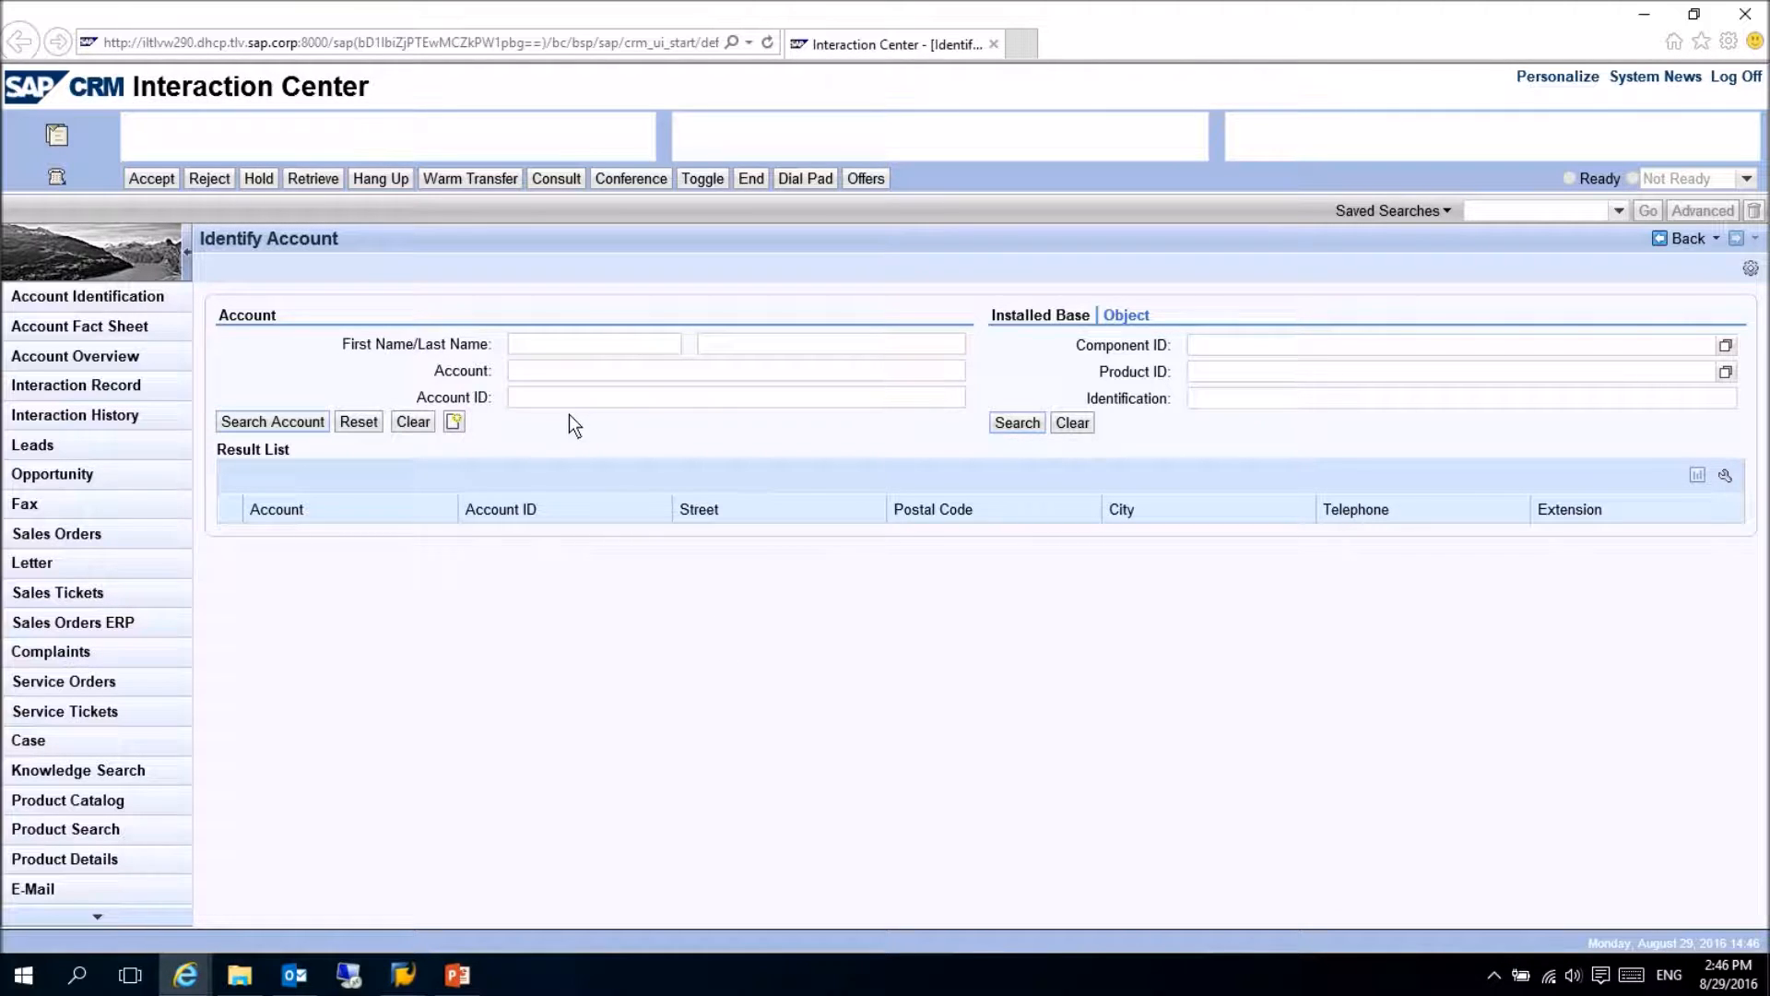
mouse_move(564, 410)
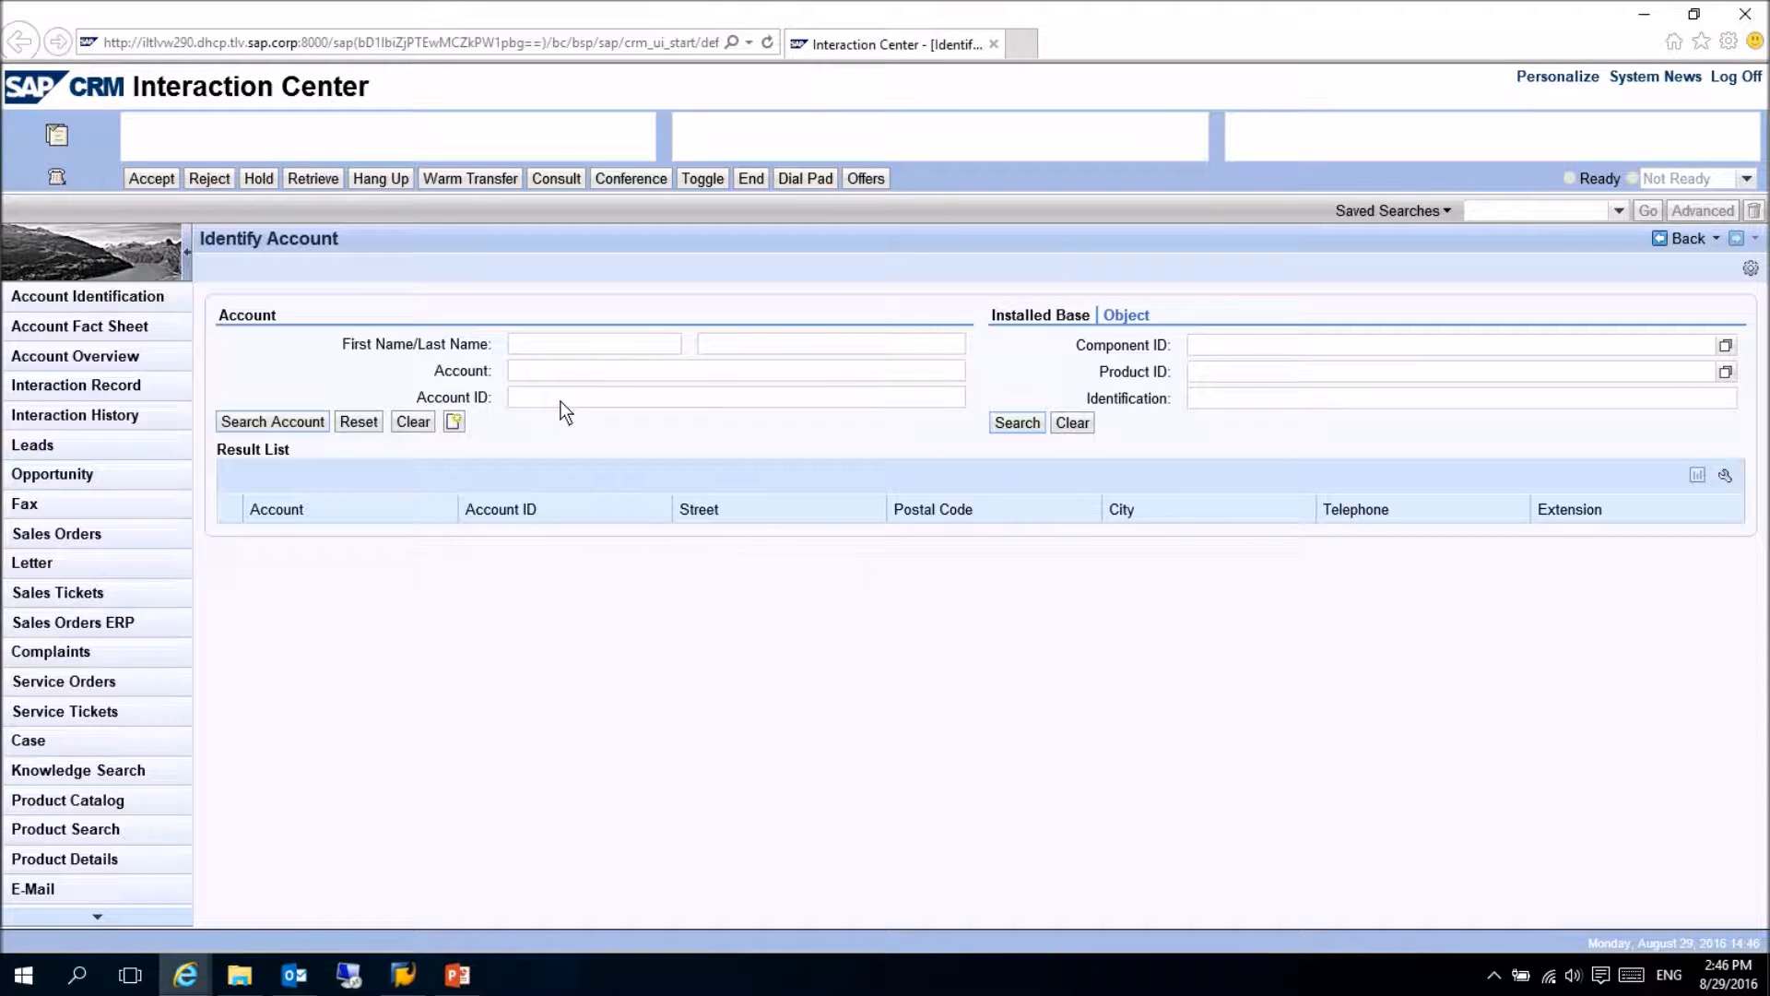
- Search account ID 42 and view its Real-Time Offer Feedback listing three not-yet-offered offers
left_click(735, 397)
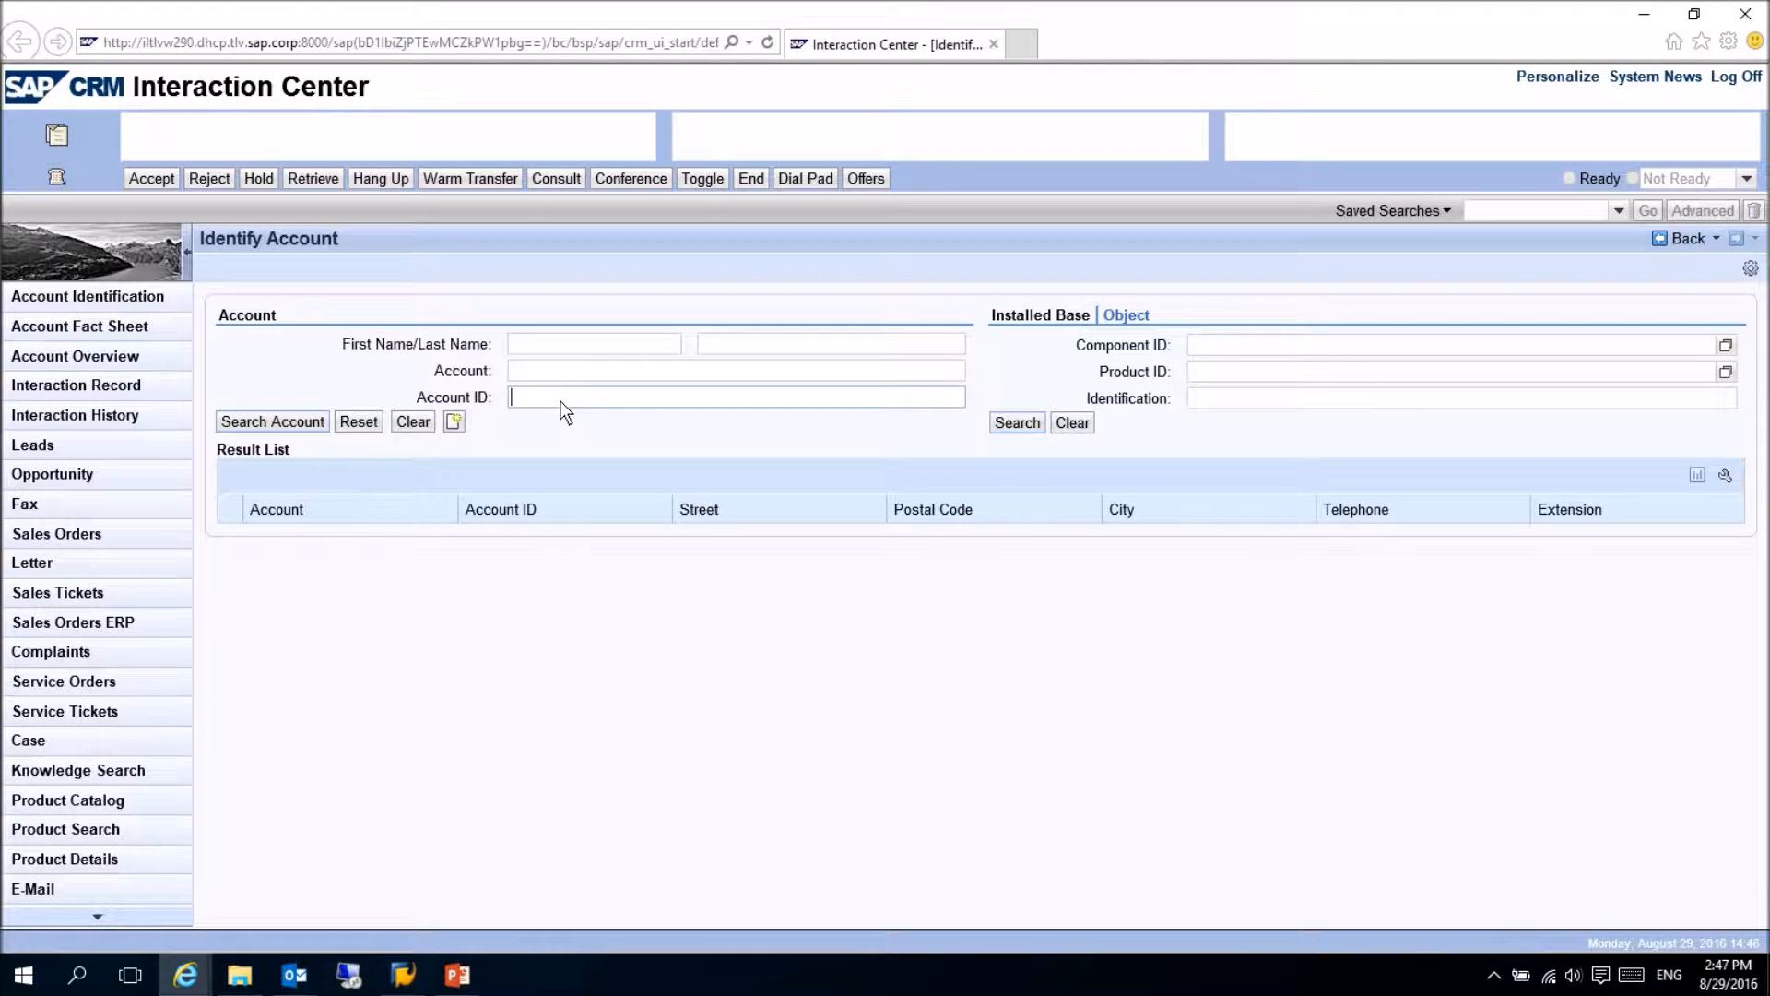
type("42")
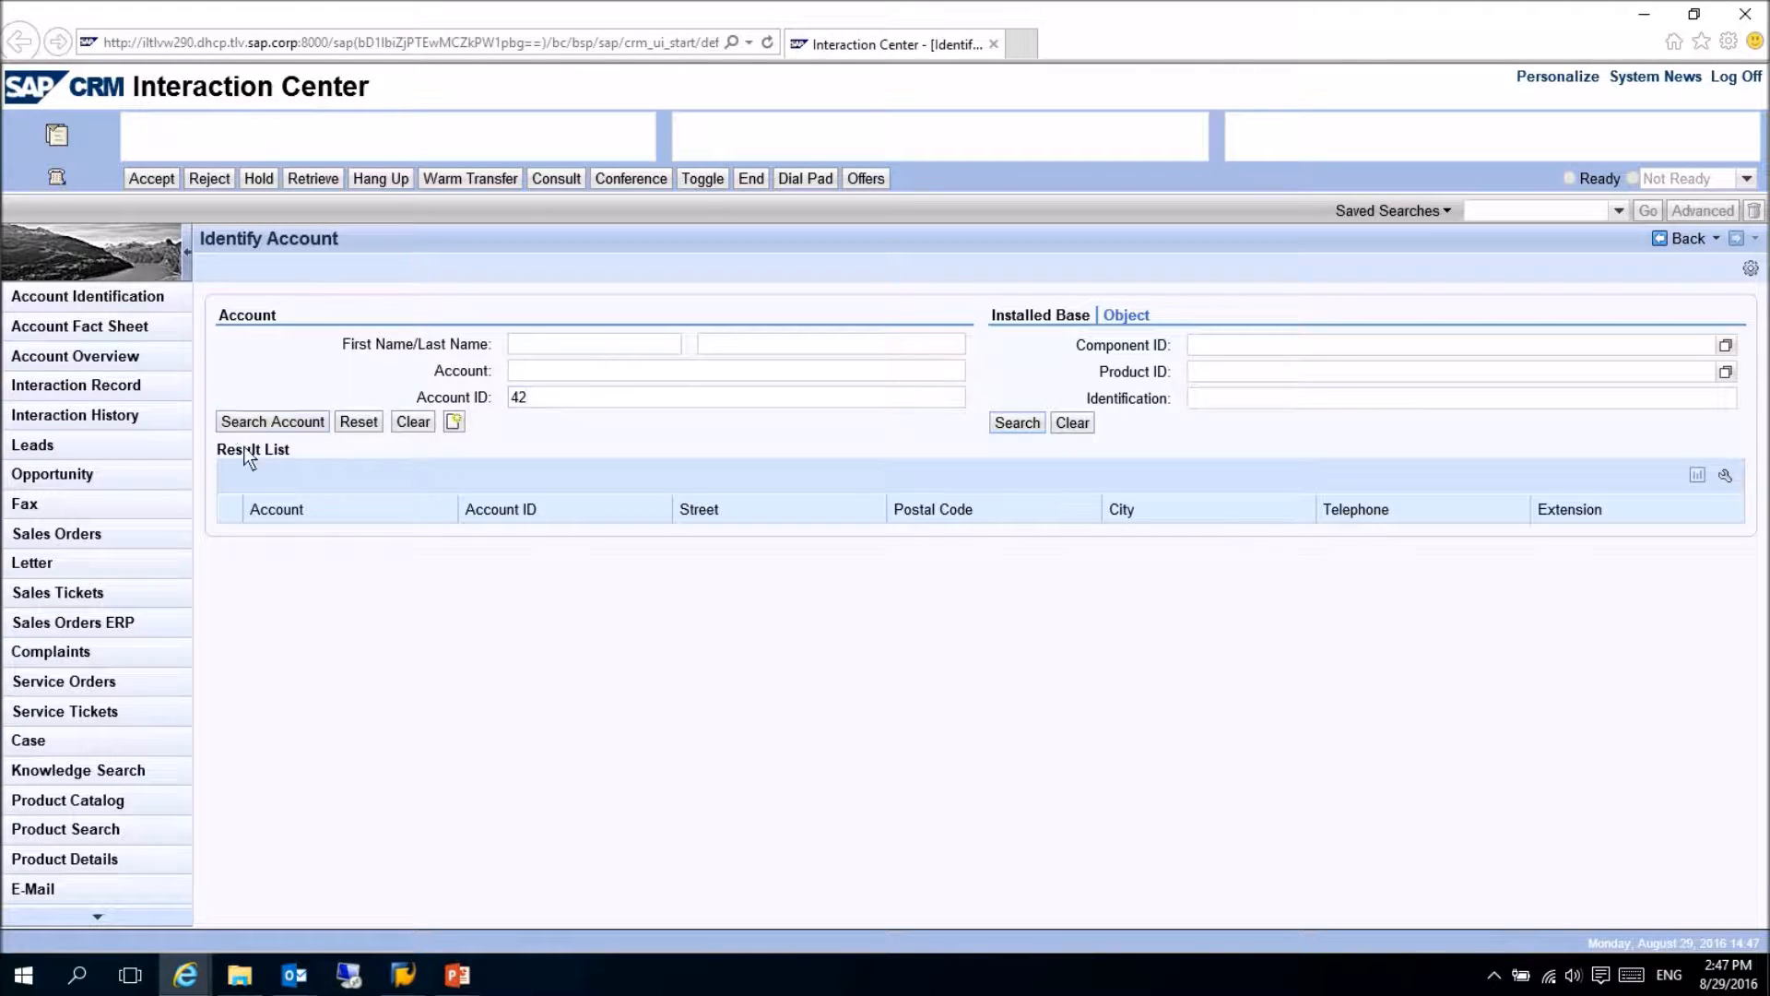
left_click(272, 422)
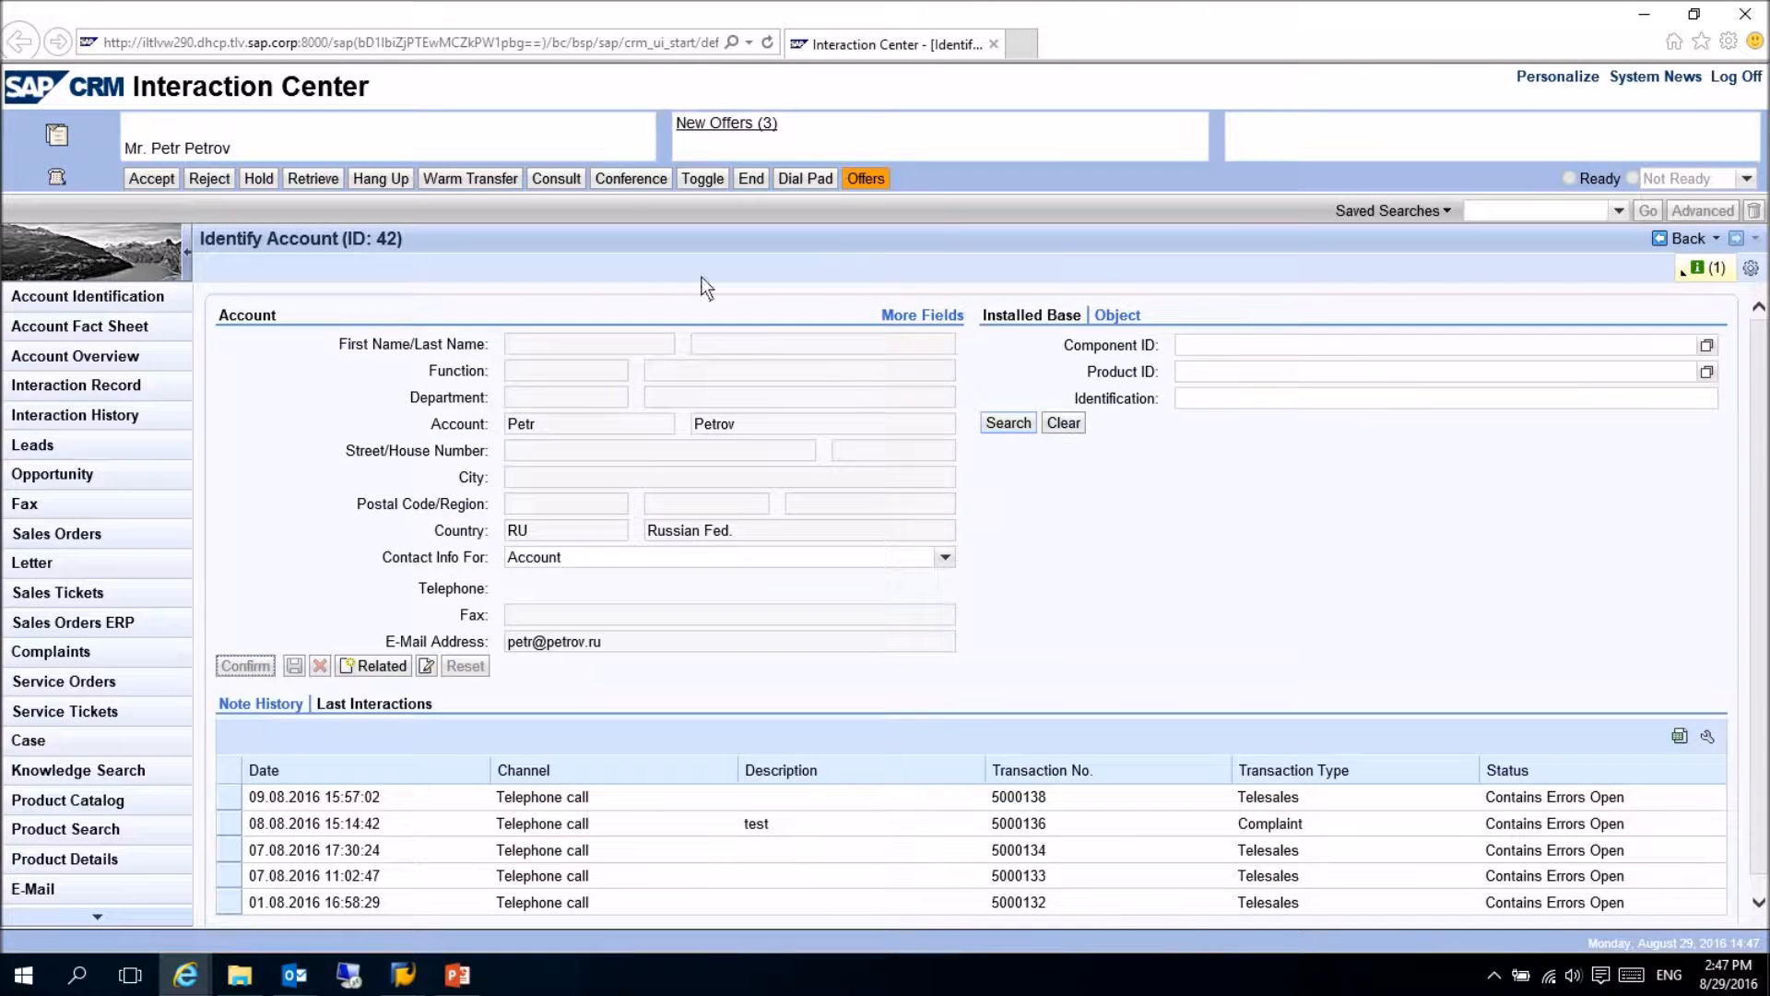
left_click(865, 178)
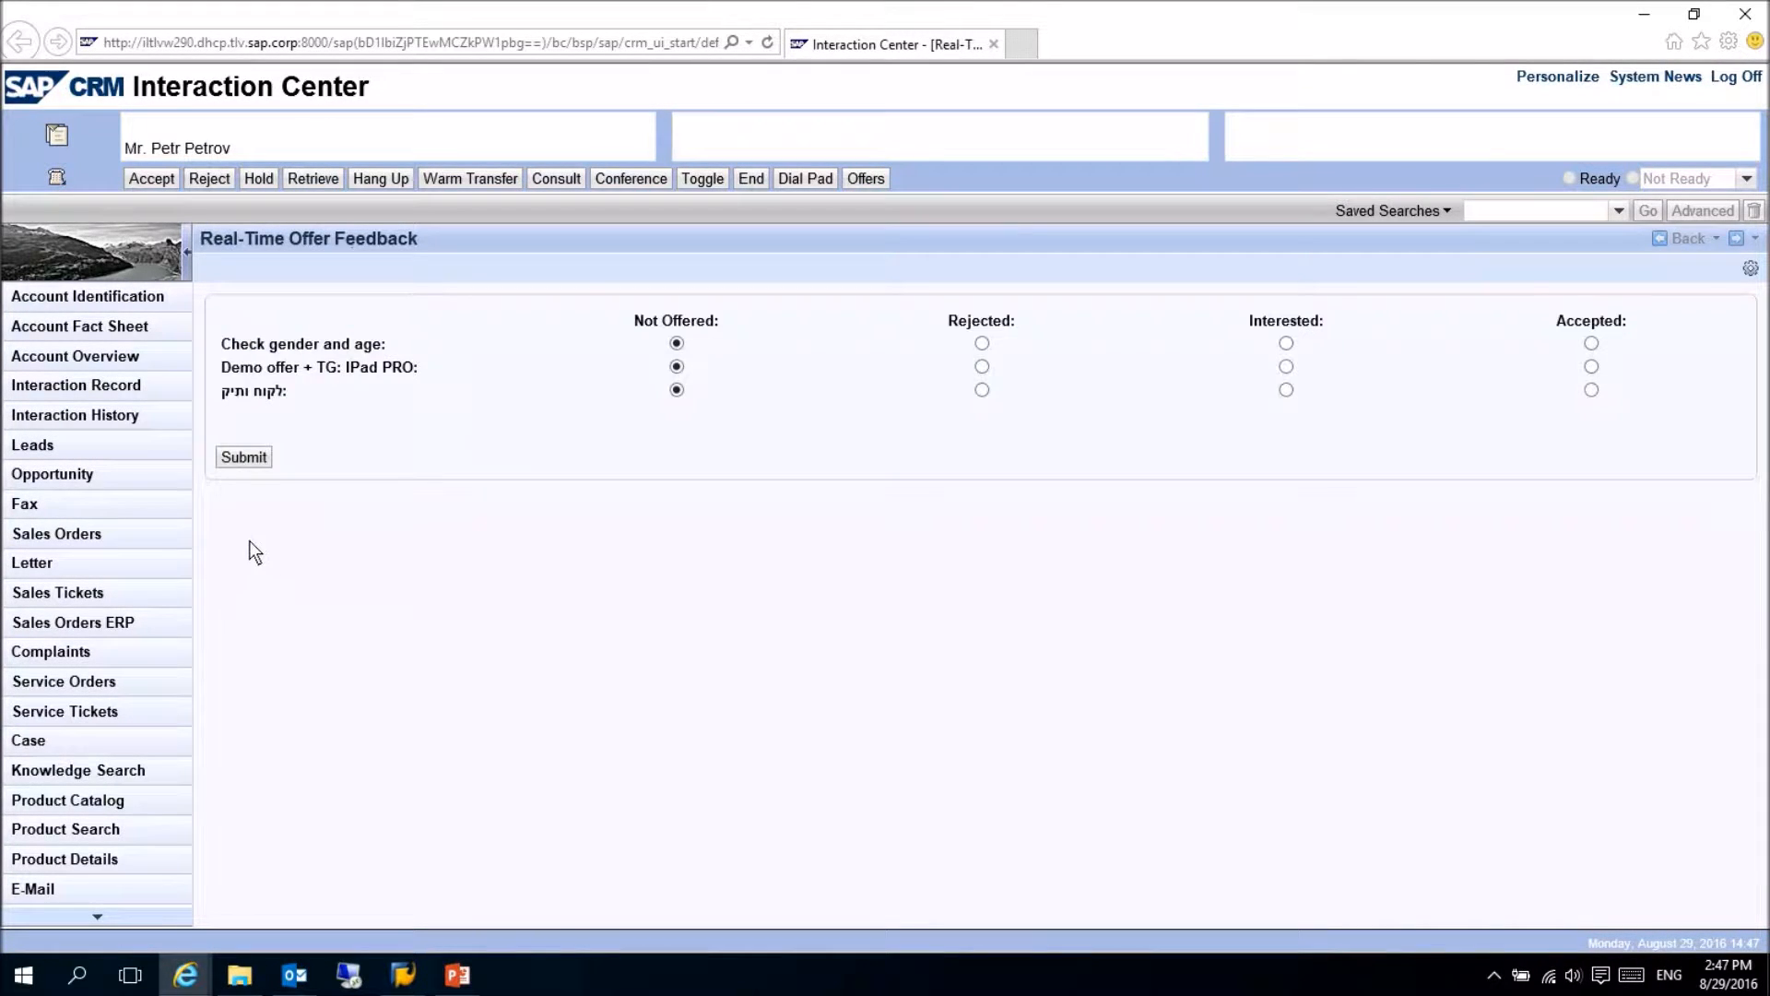
- Confirm account 44 as the current customer and check its two new offers
left_click(87, 296)
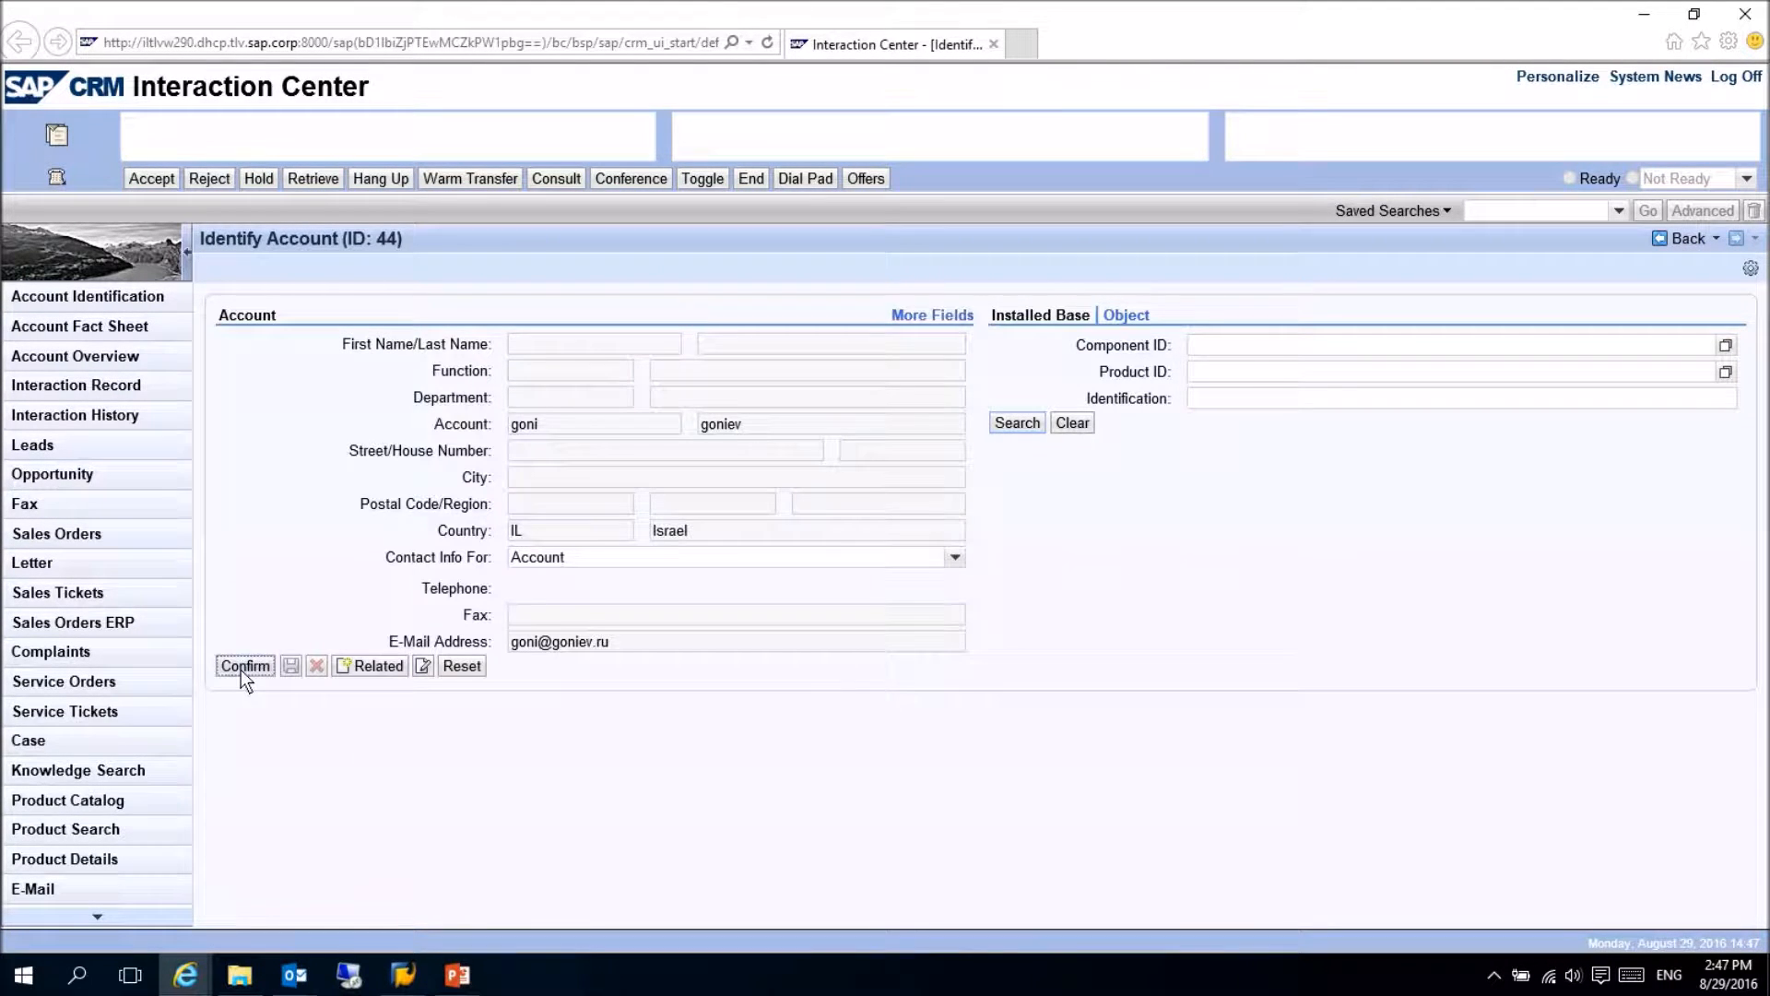
left_click(243, 665)
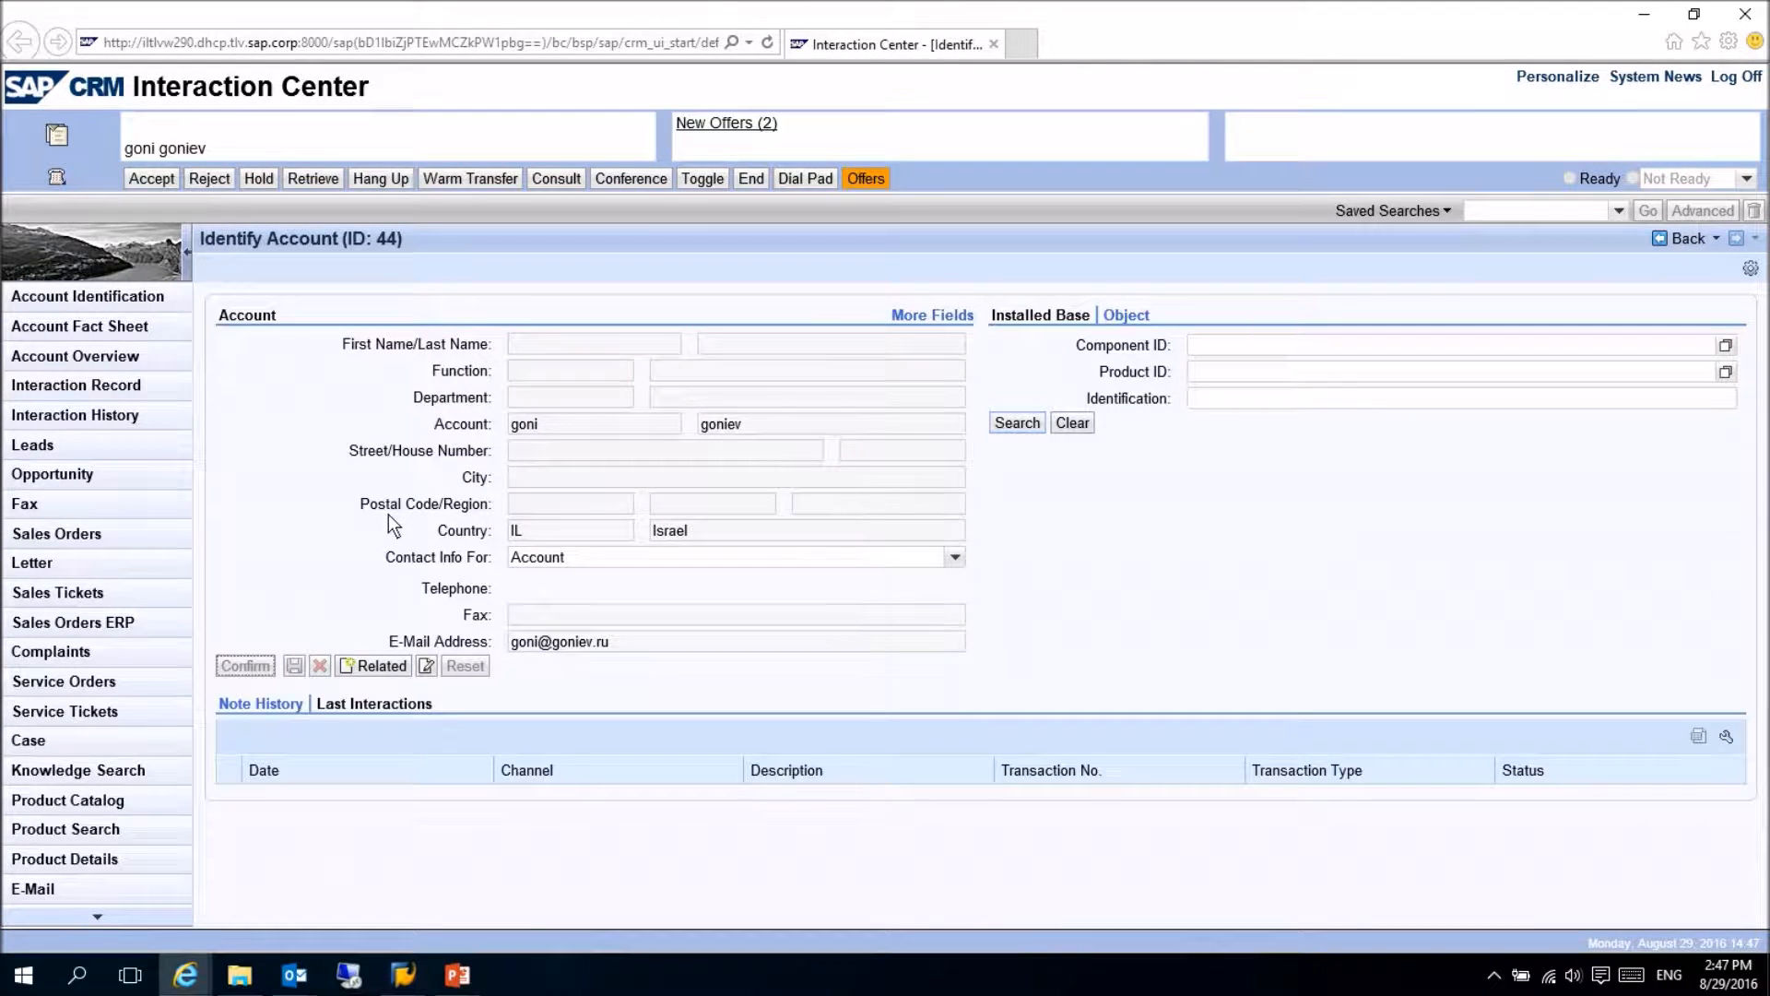
left_click(865, 177)
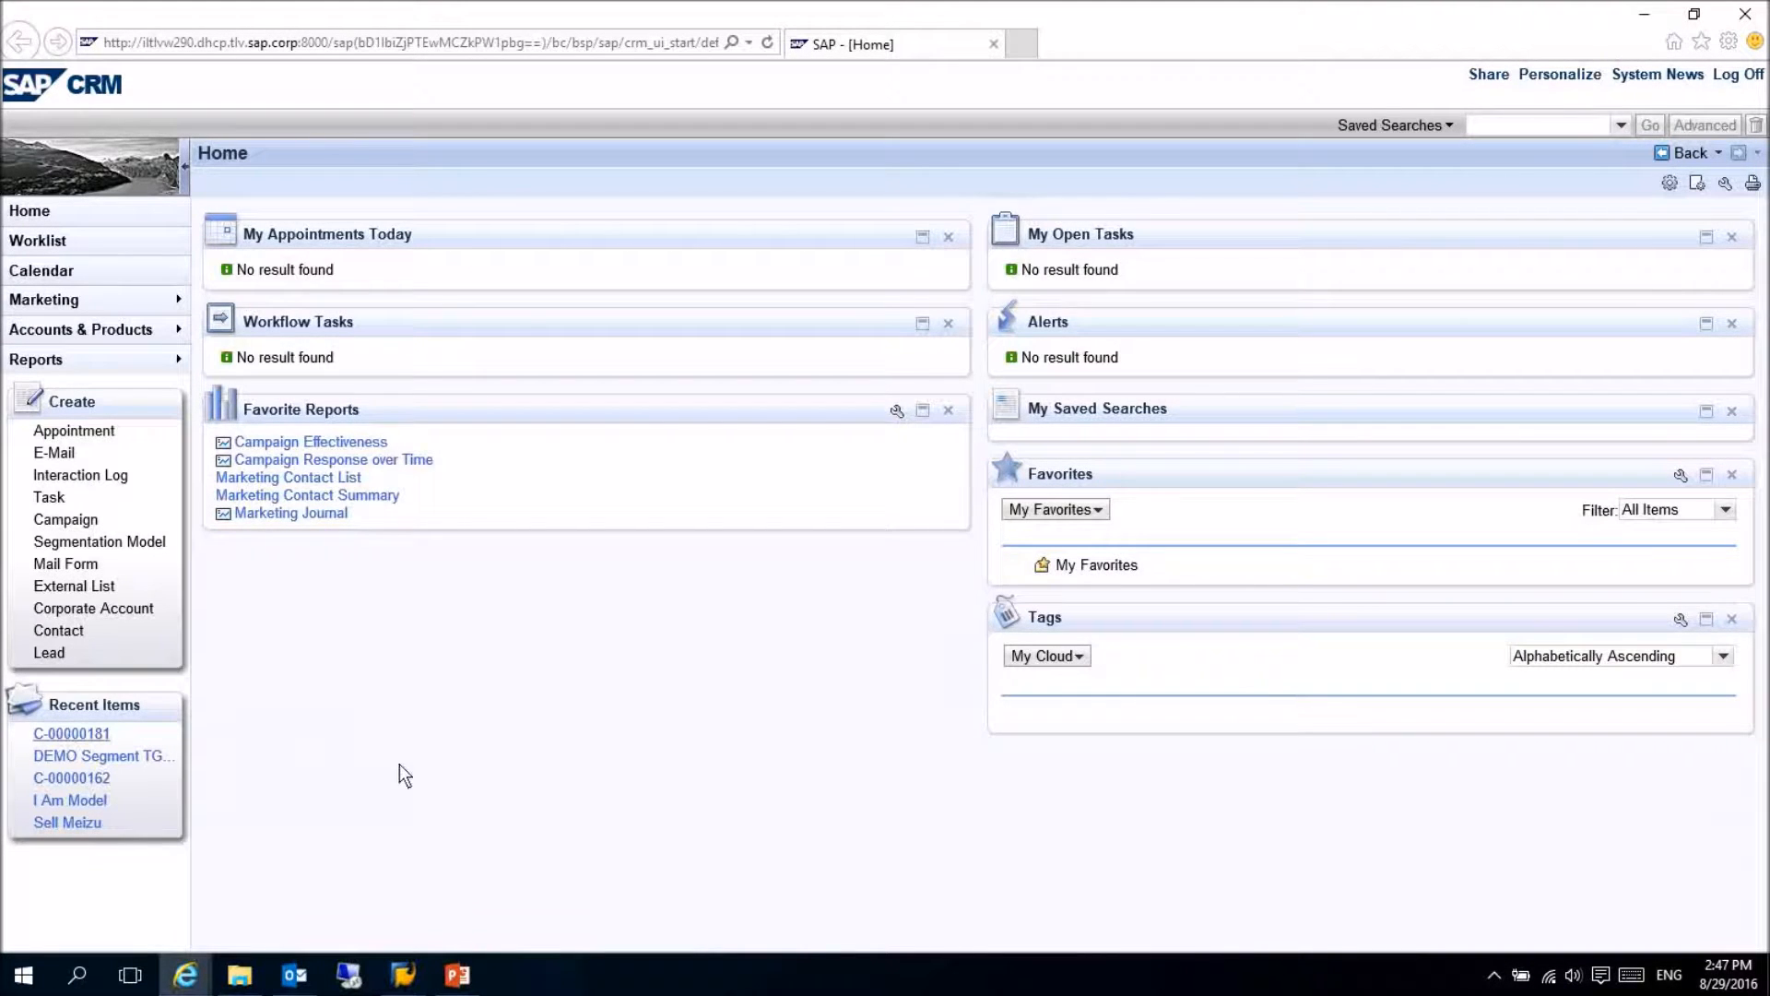
- Open recent campaign C-00000181 and scroll to its Segments block with the Apple Ipad Pro target group
left_click(70, 733)
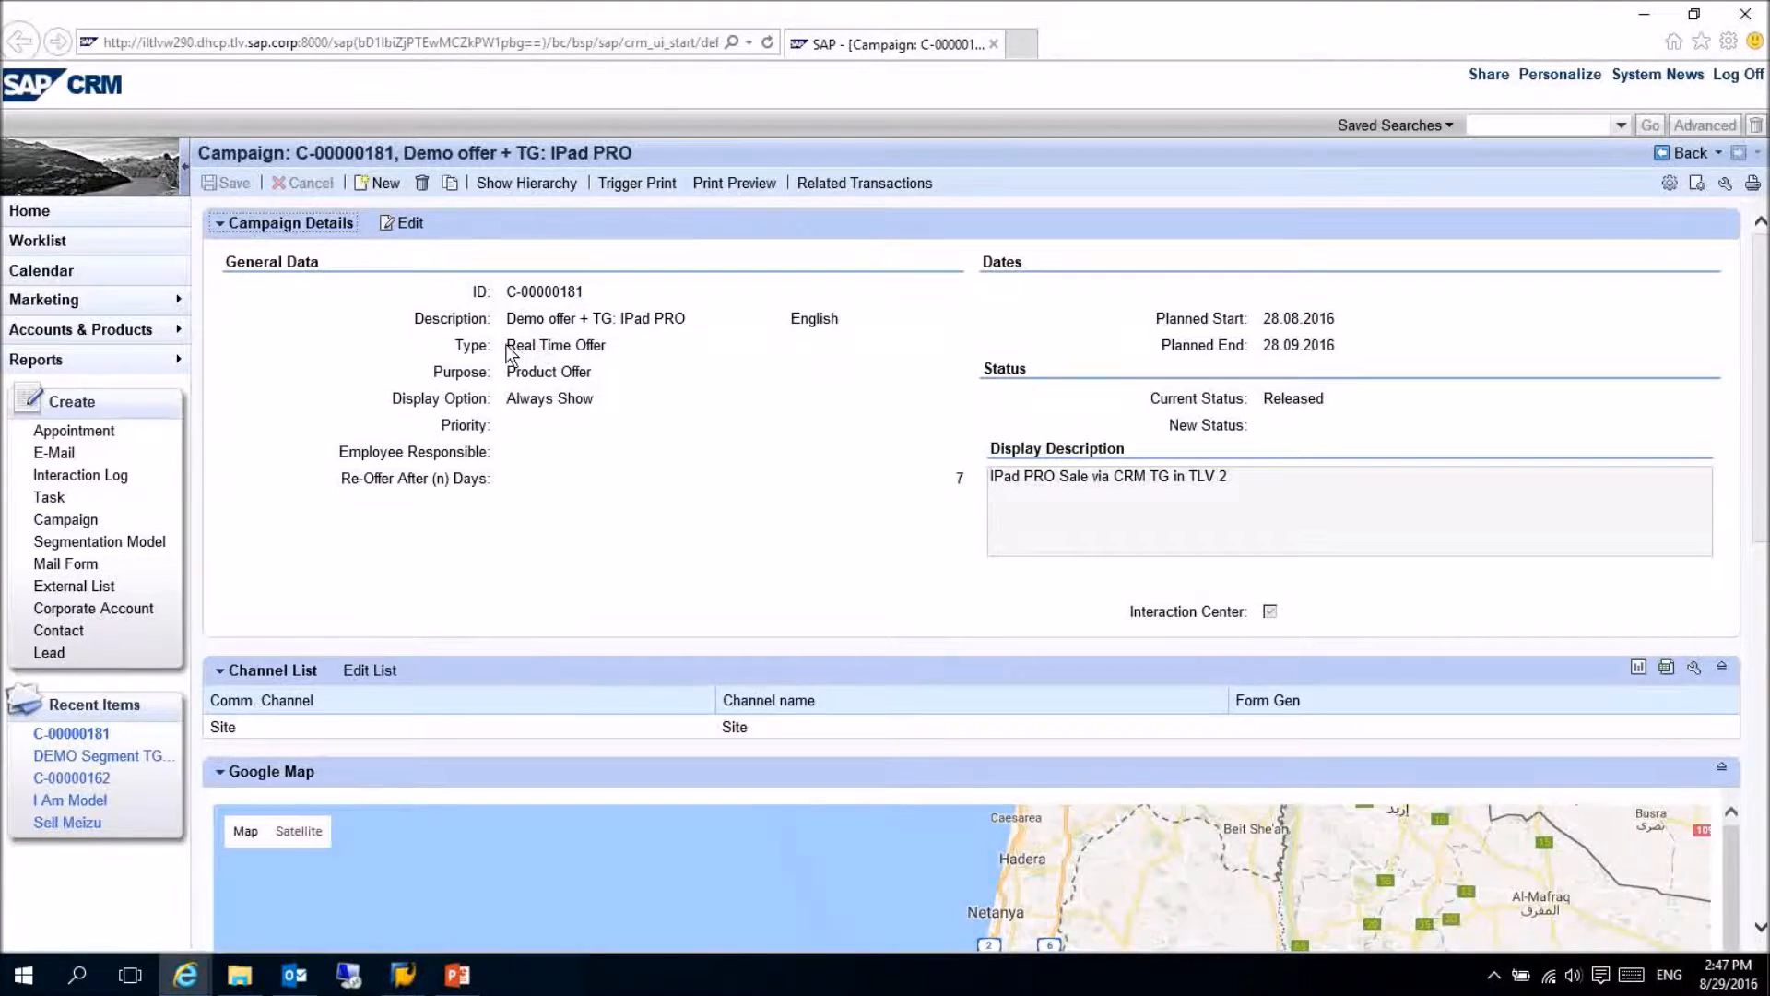
mouse_move(713, 422)
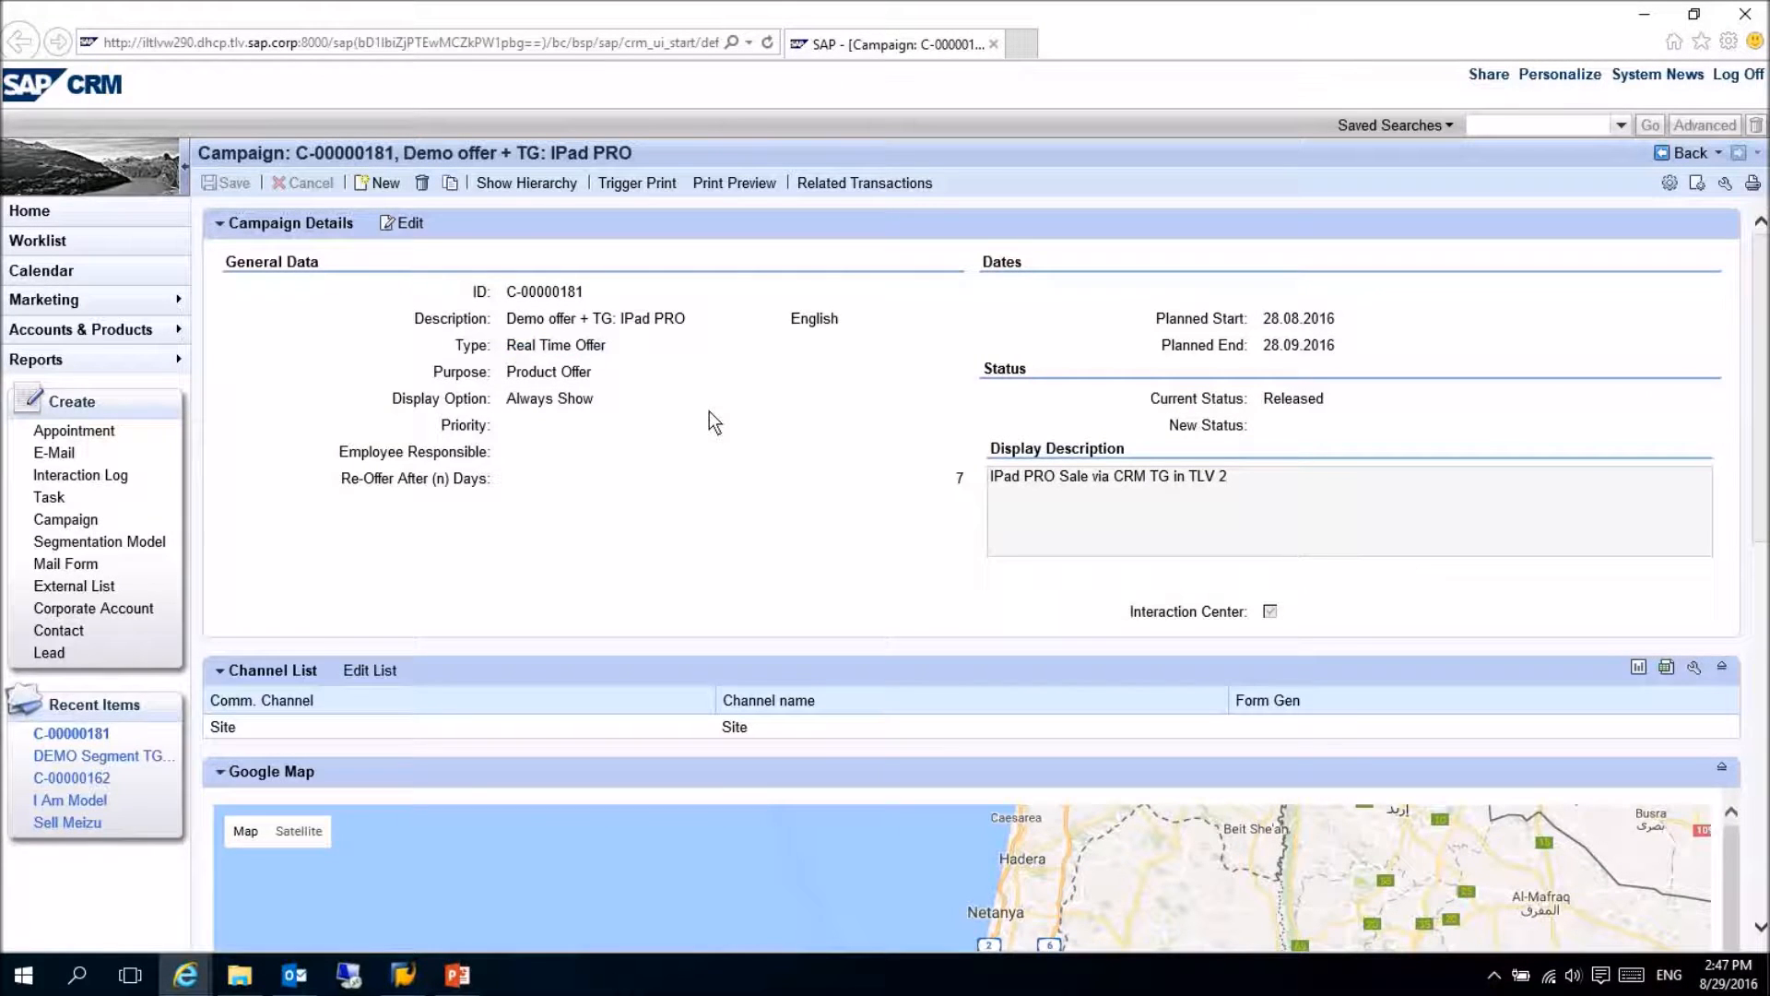
mouse_move(701, 412)
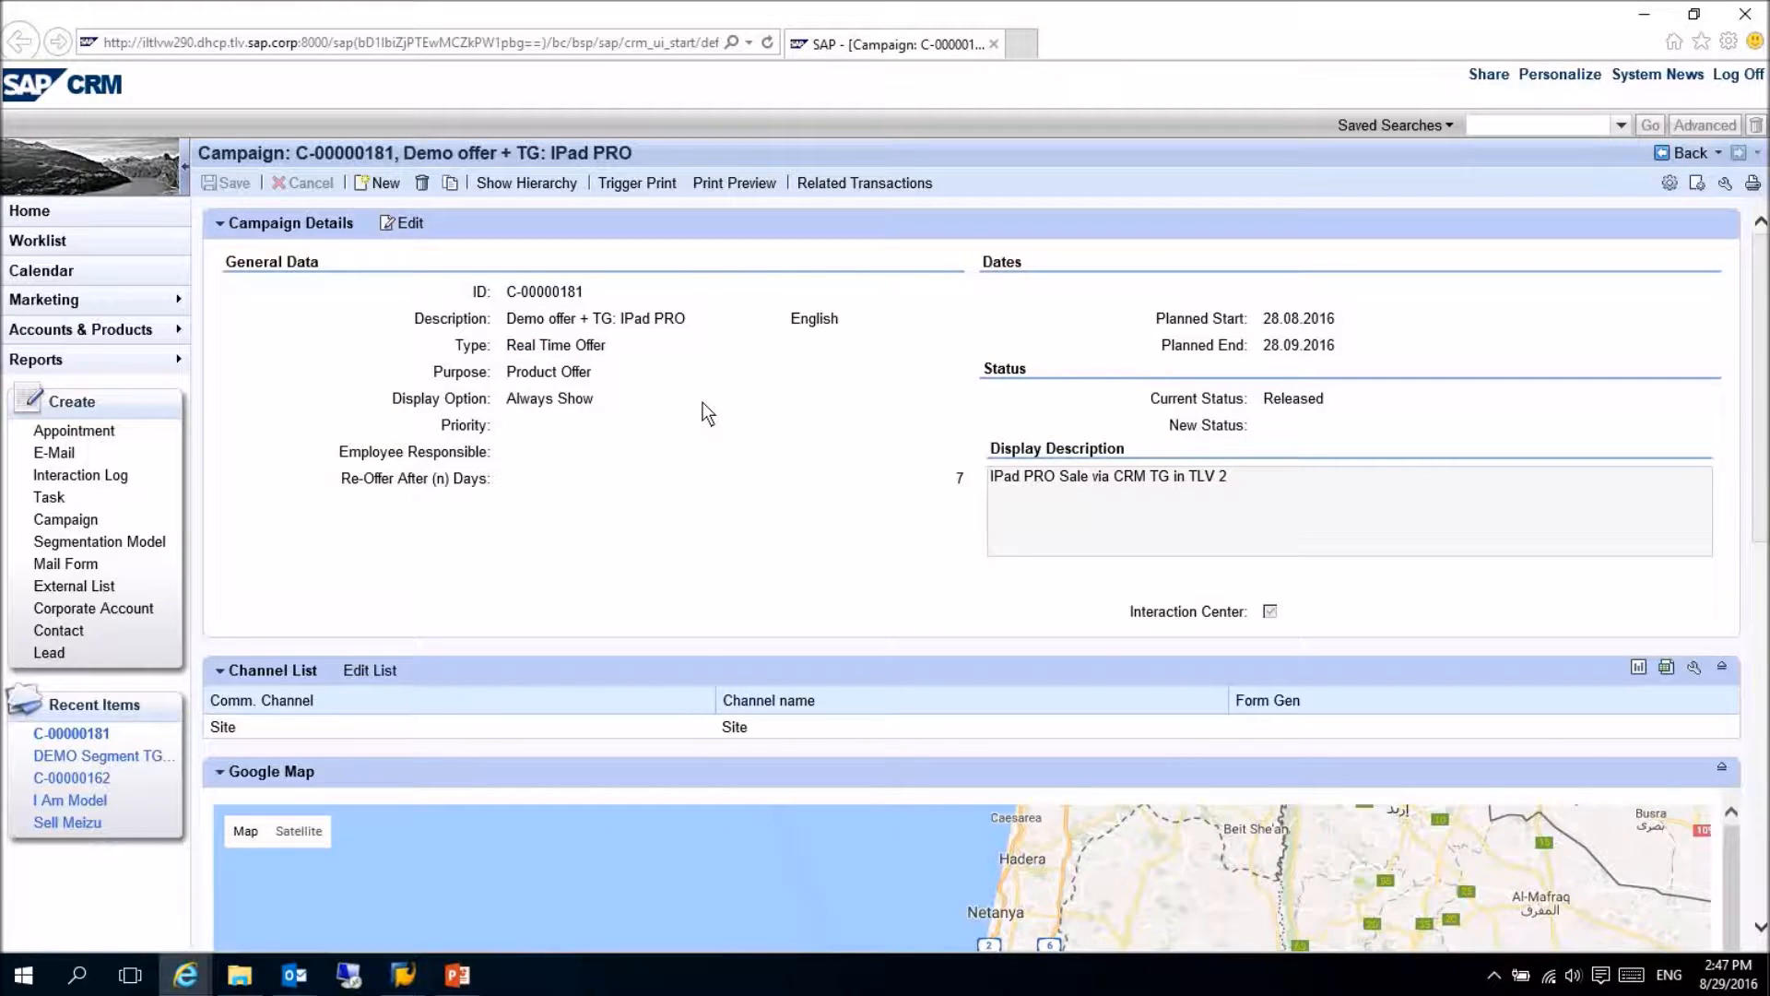
scroll("down", 3)
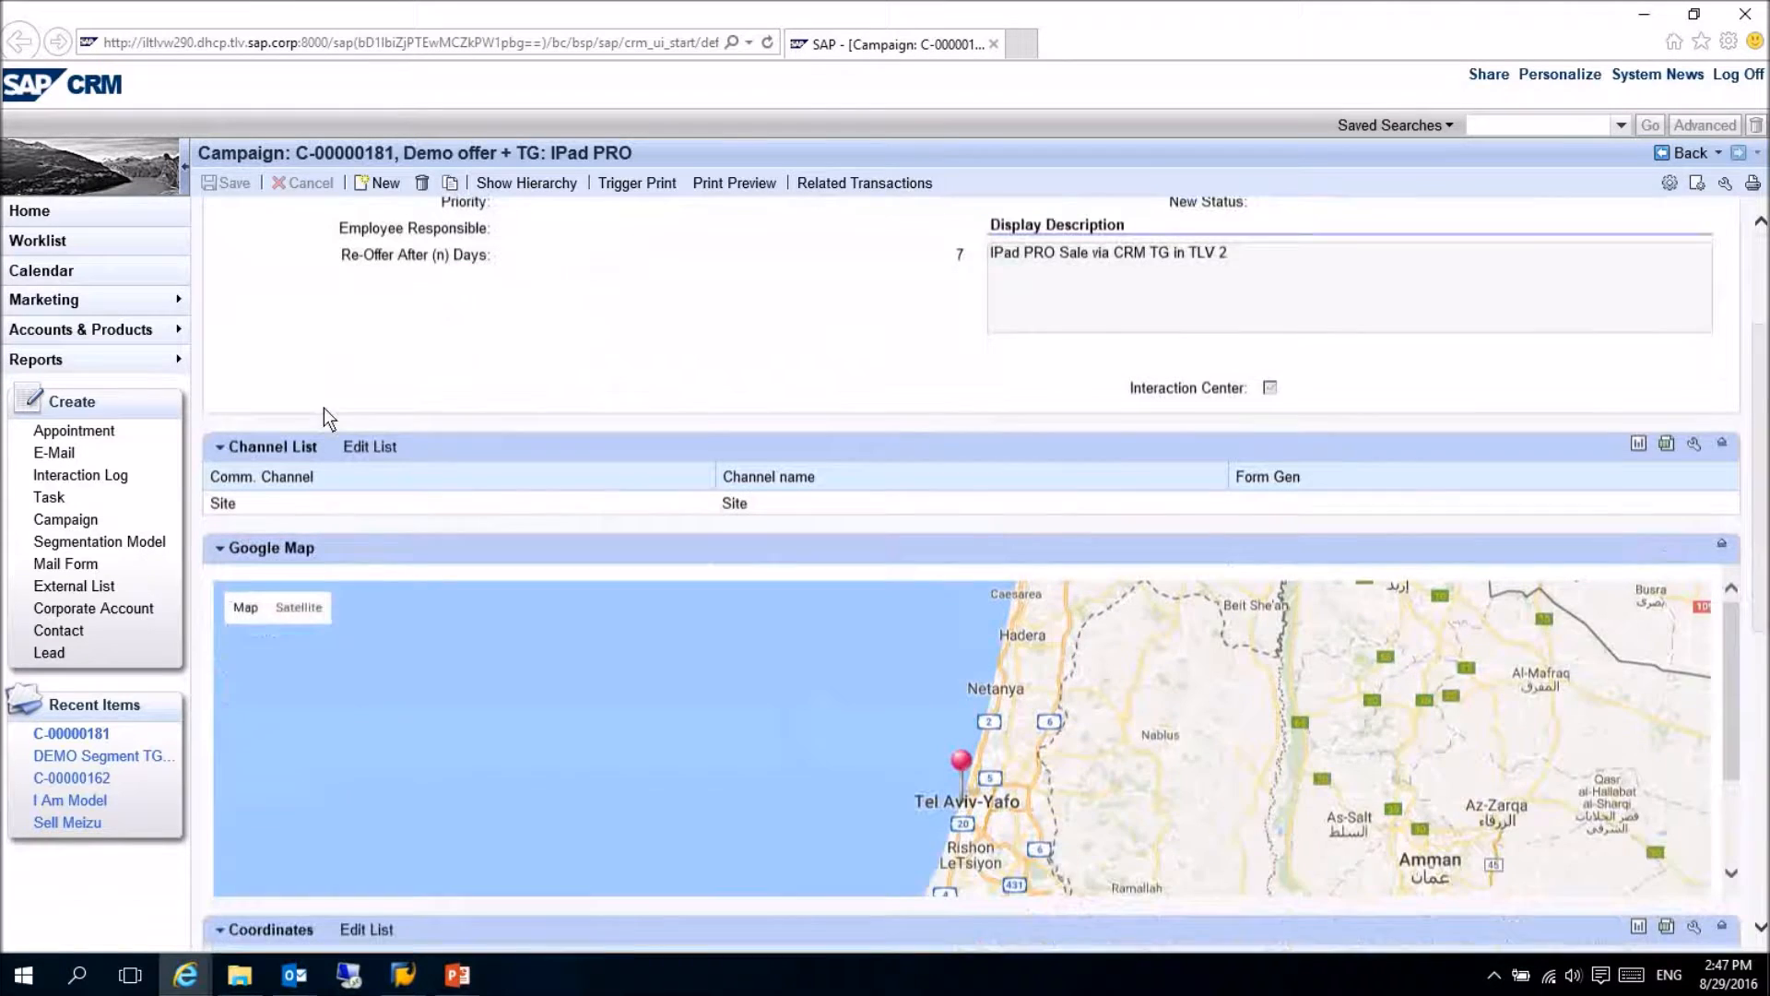
scroll("down", 3)
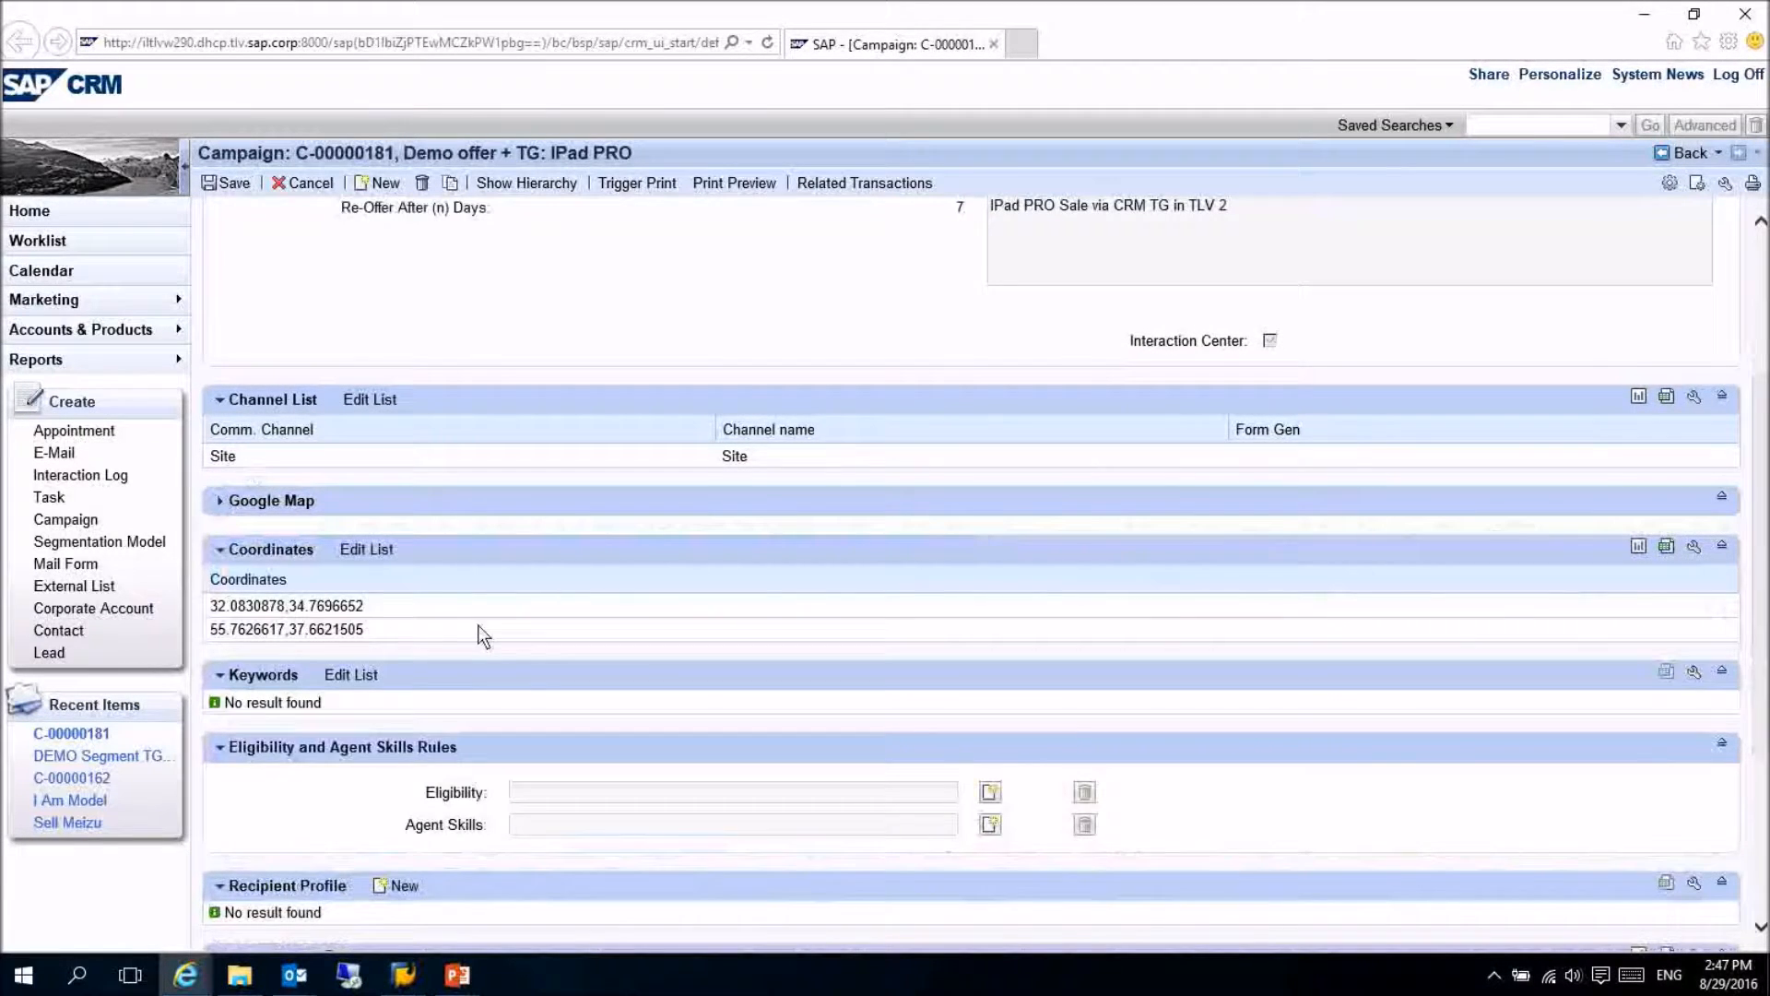
scroll("down", 3)
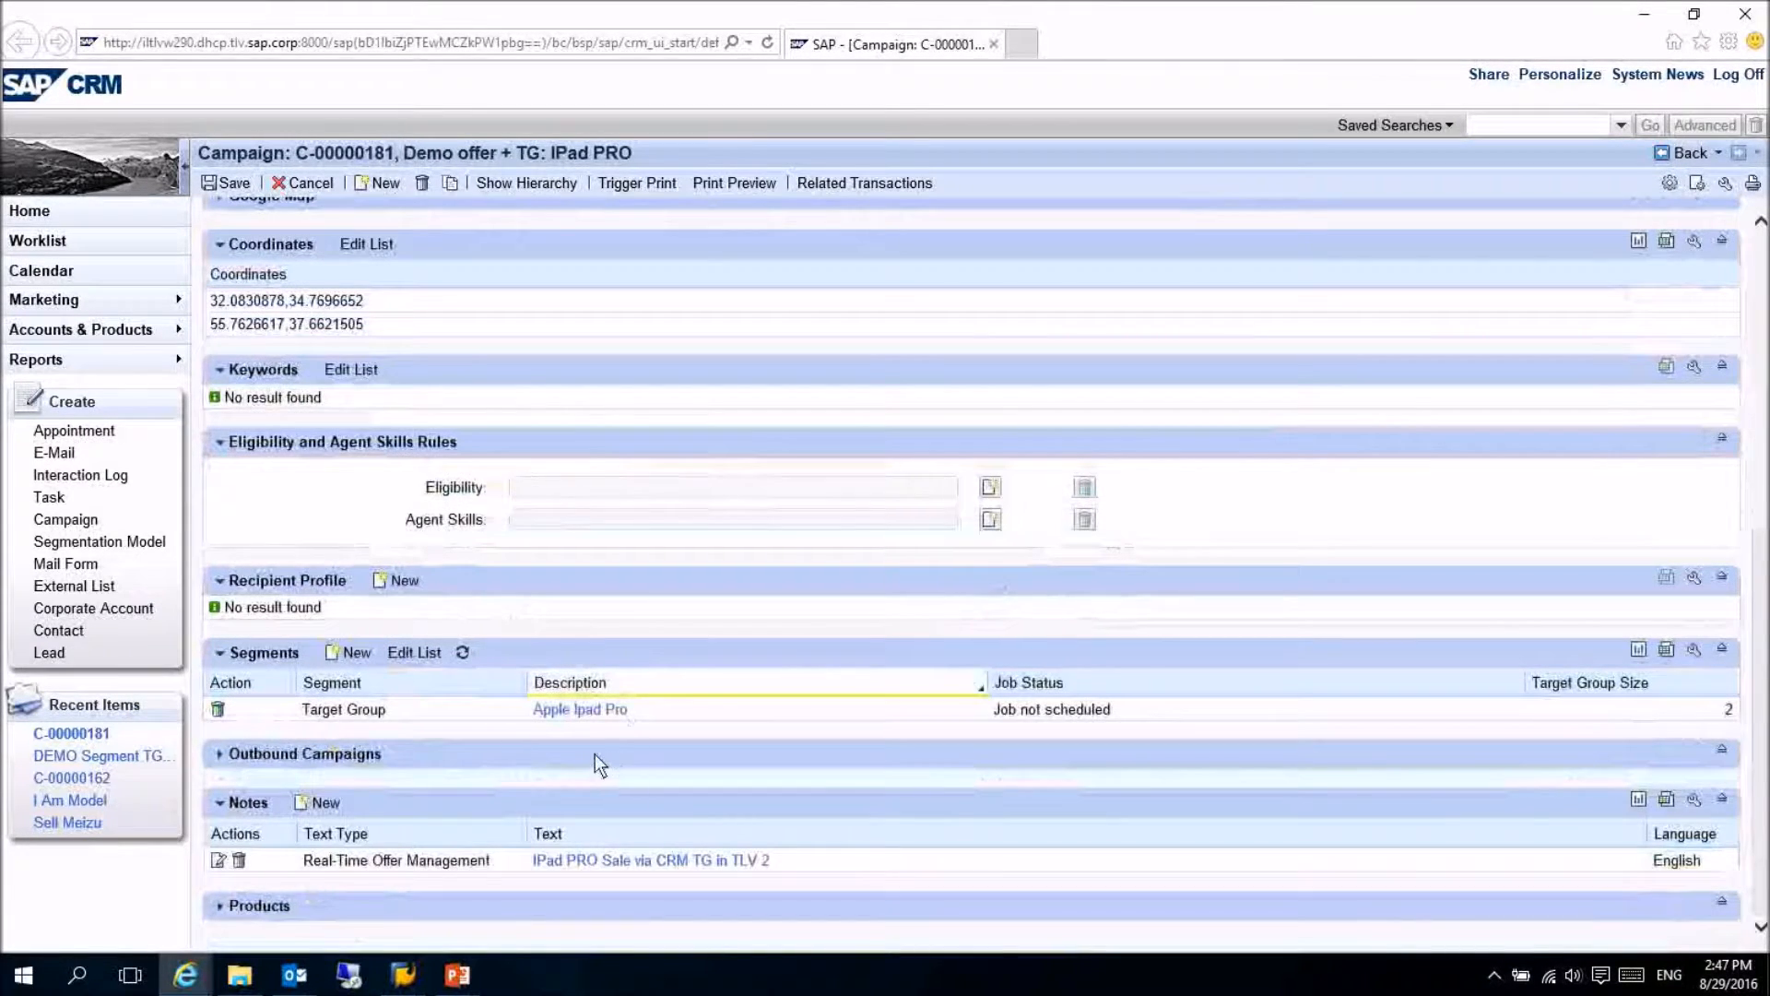
mouse_move(448, 735)
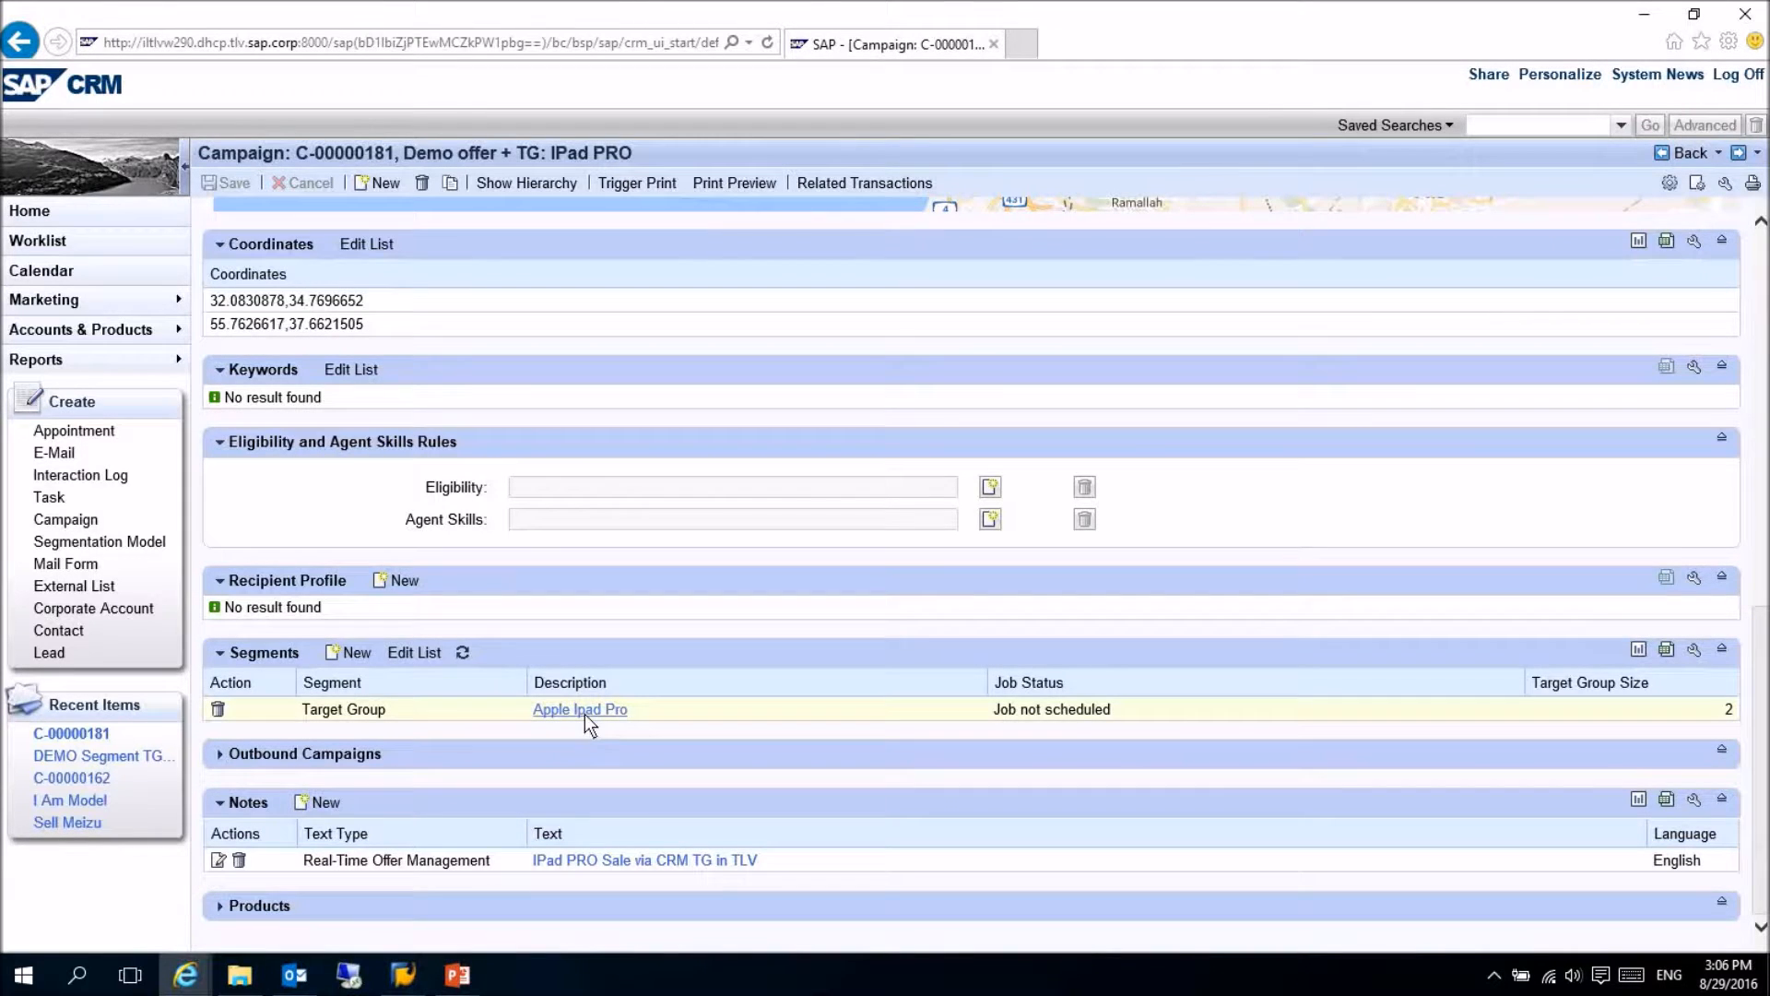
- Add business partner 44 to the Apple Ipad Pro target group and save it with three members
left_click(579, 709)
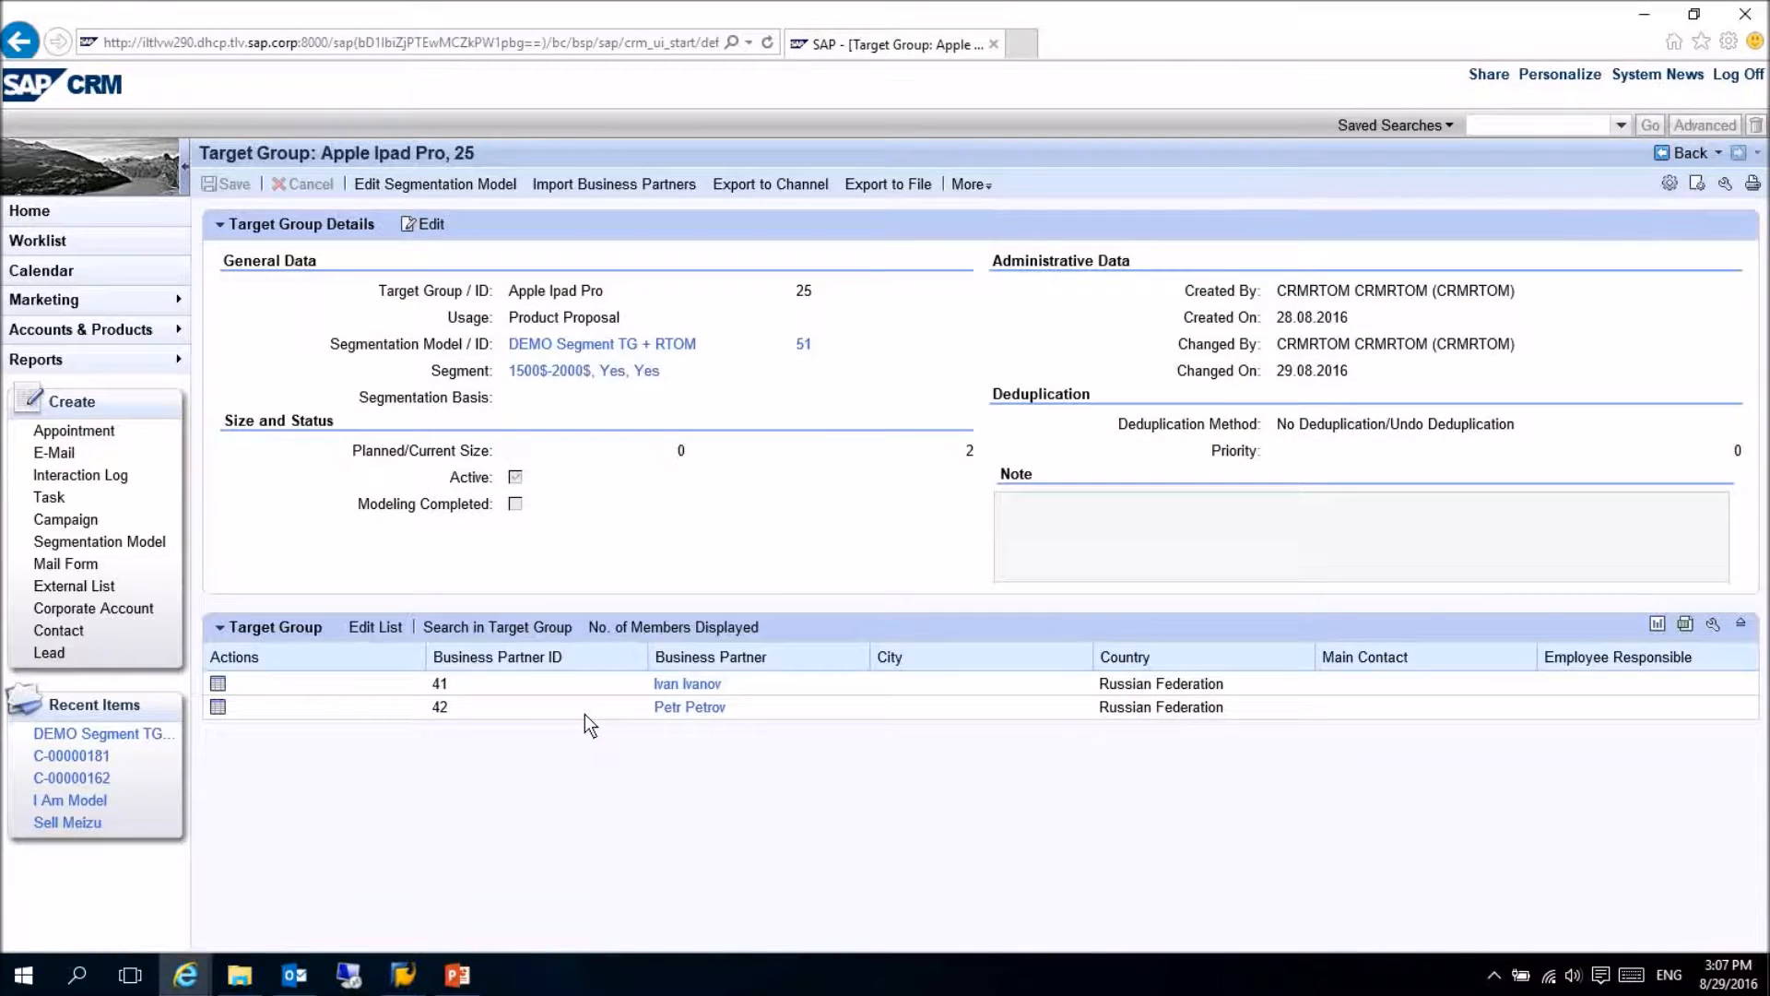
mouse_move(579, 750)
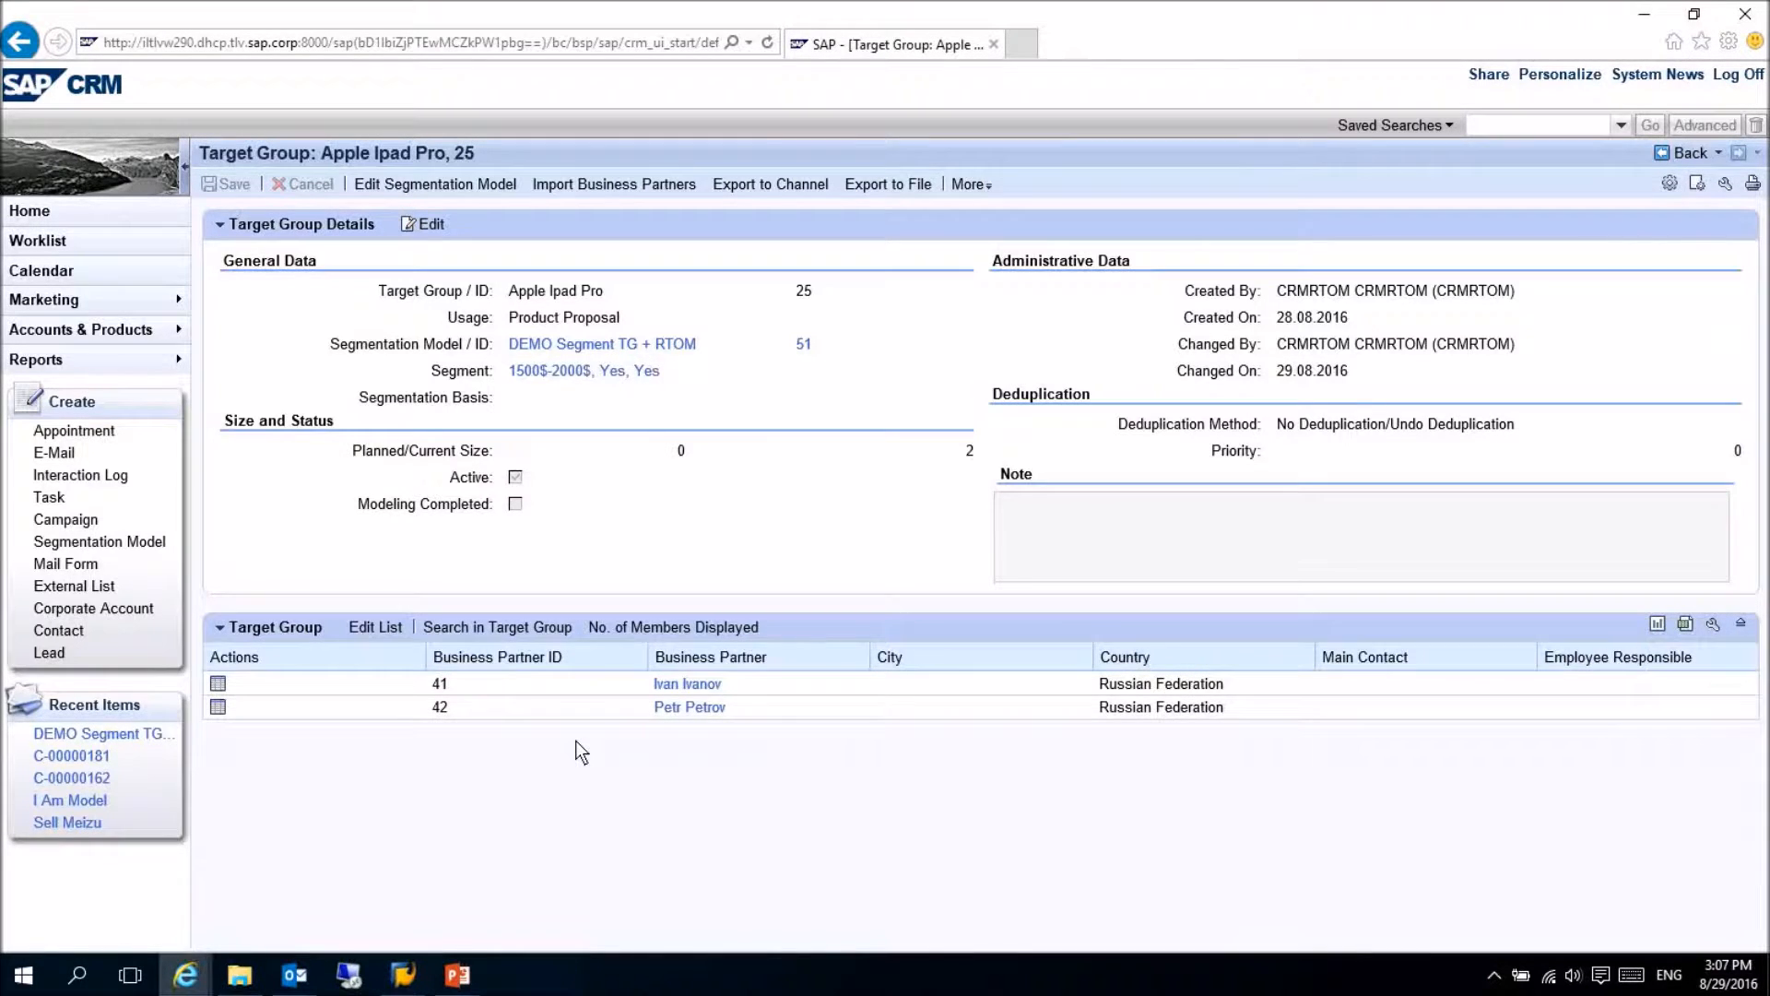
left_click(375, 627)
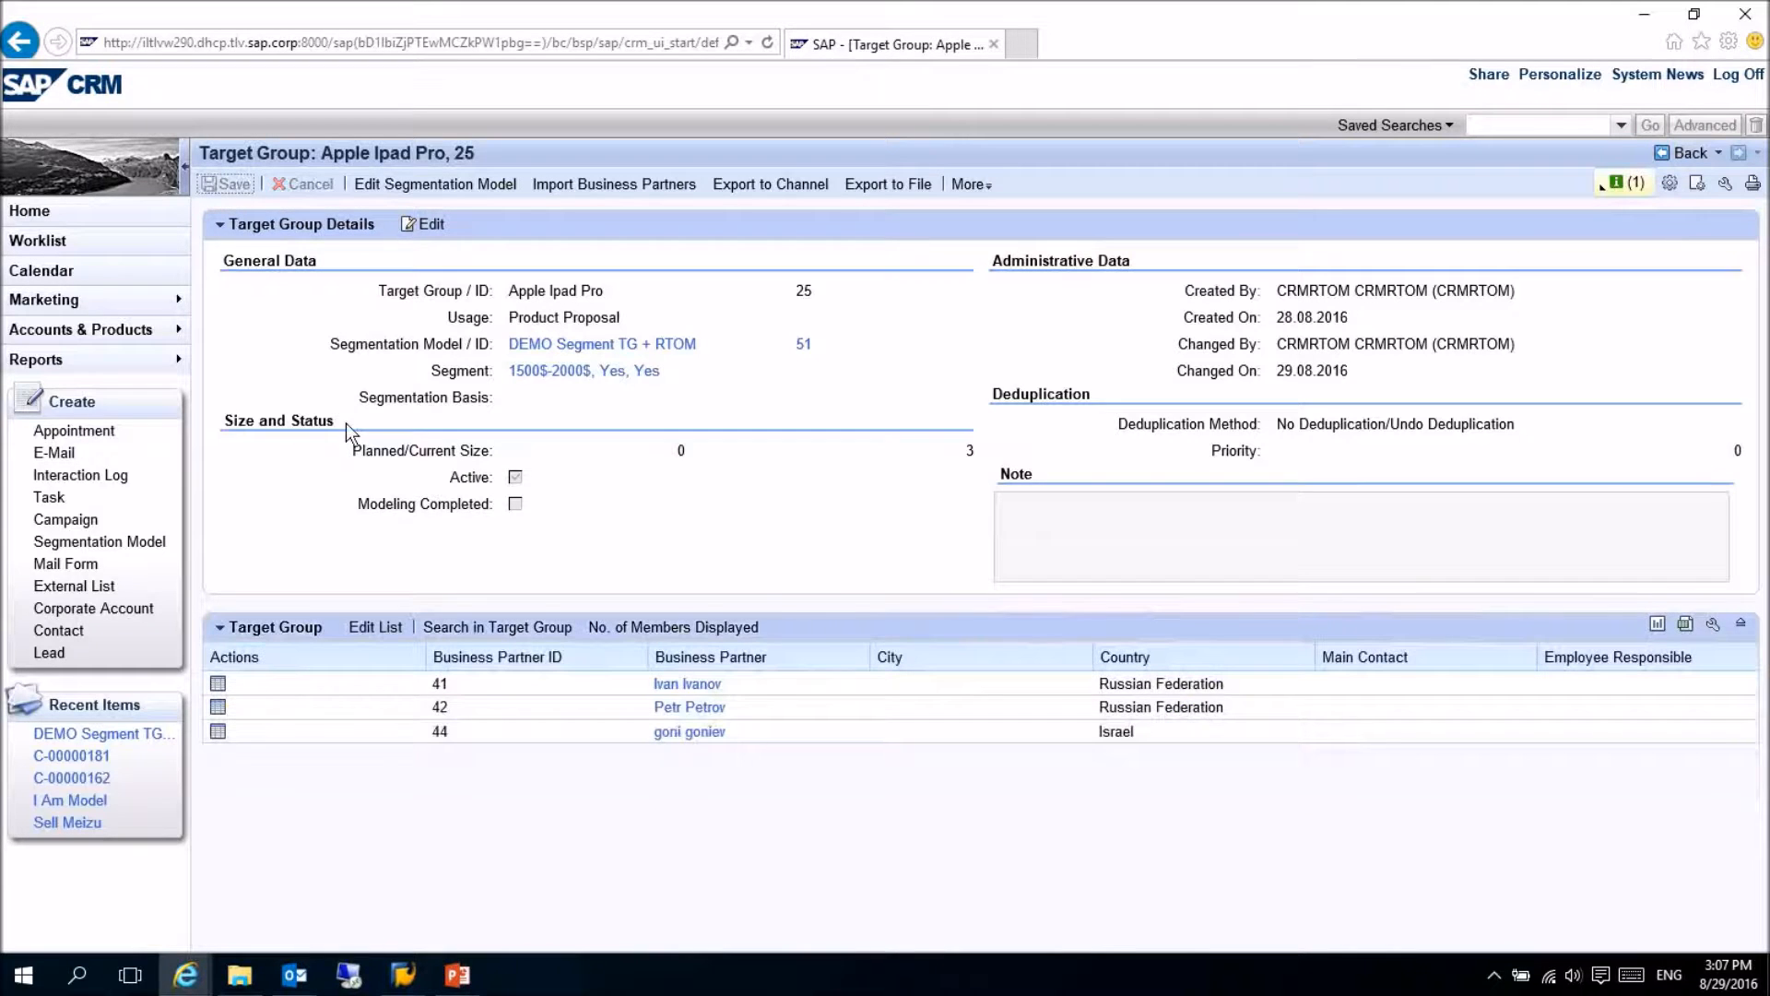
mouse_move(1543, 383)
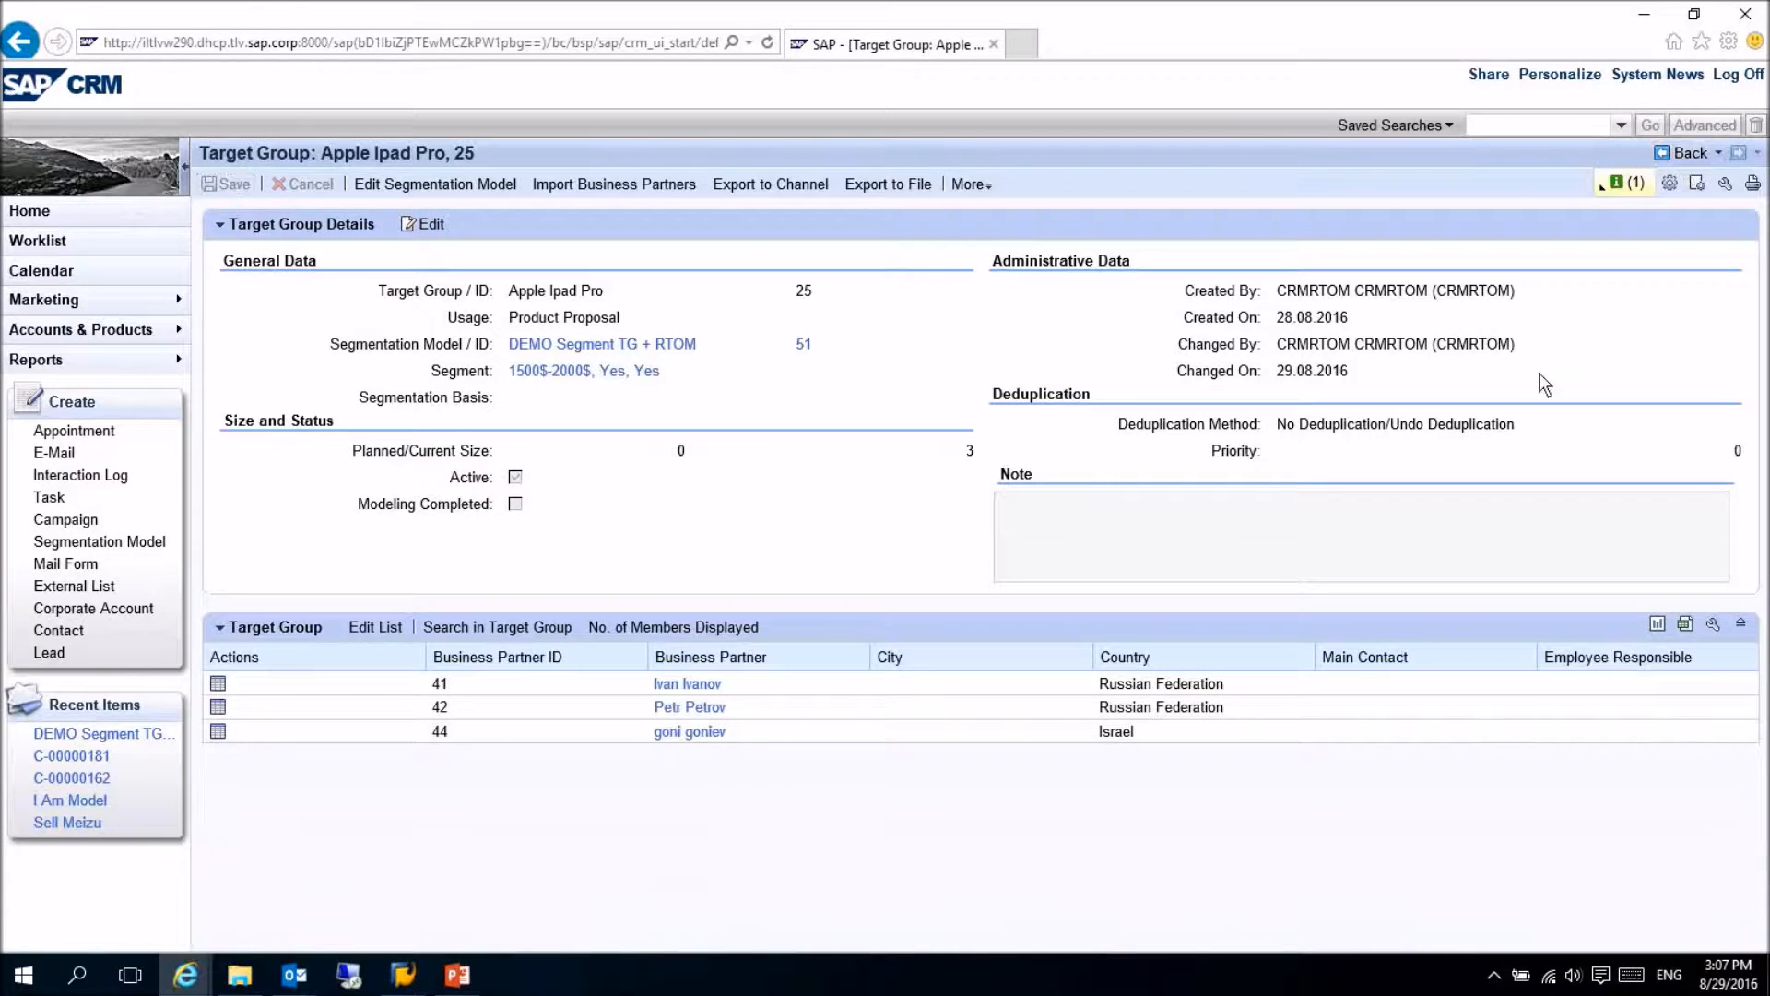
- Edit campaign C-00000181's display description to end with 'test' and save it
left_click(71, 755)
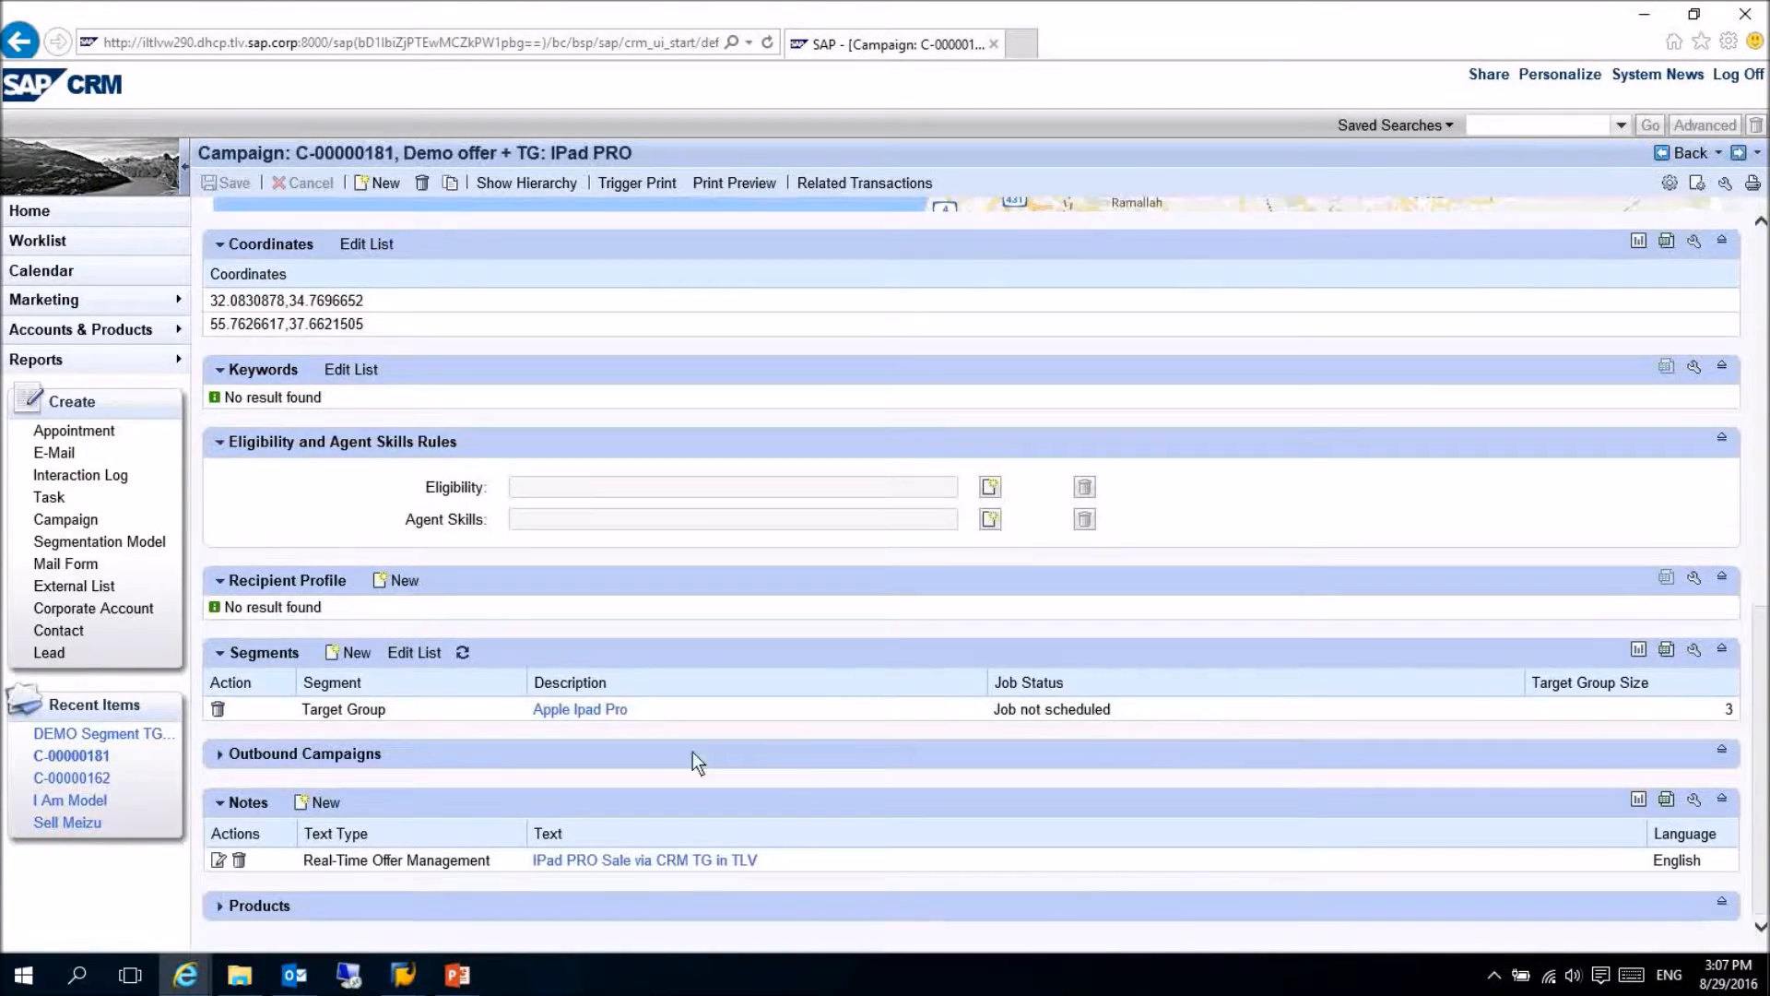
mouse_move(554, 743)
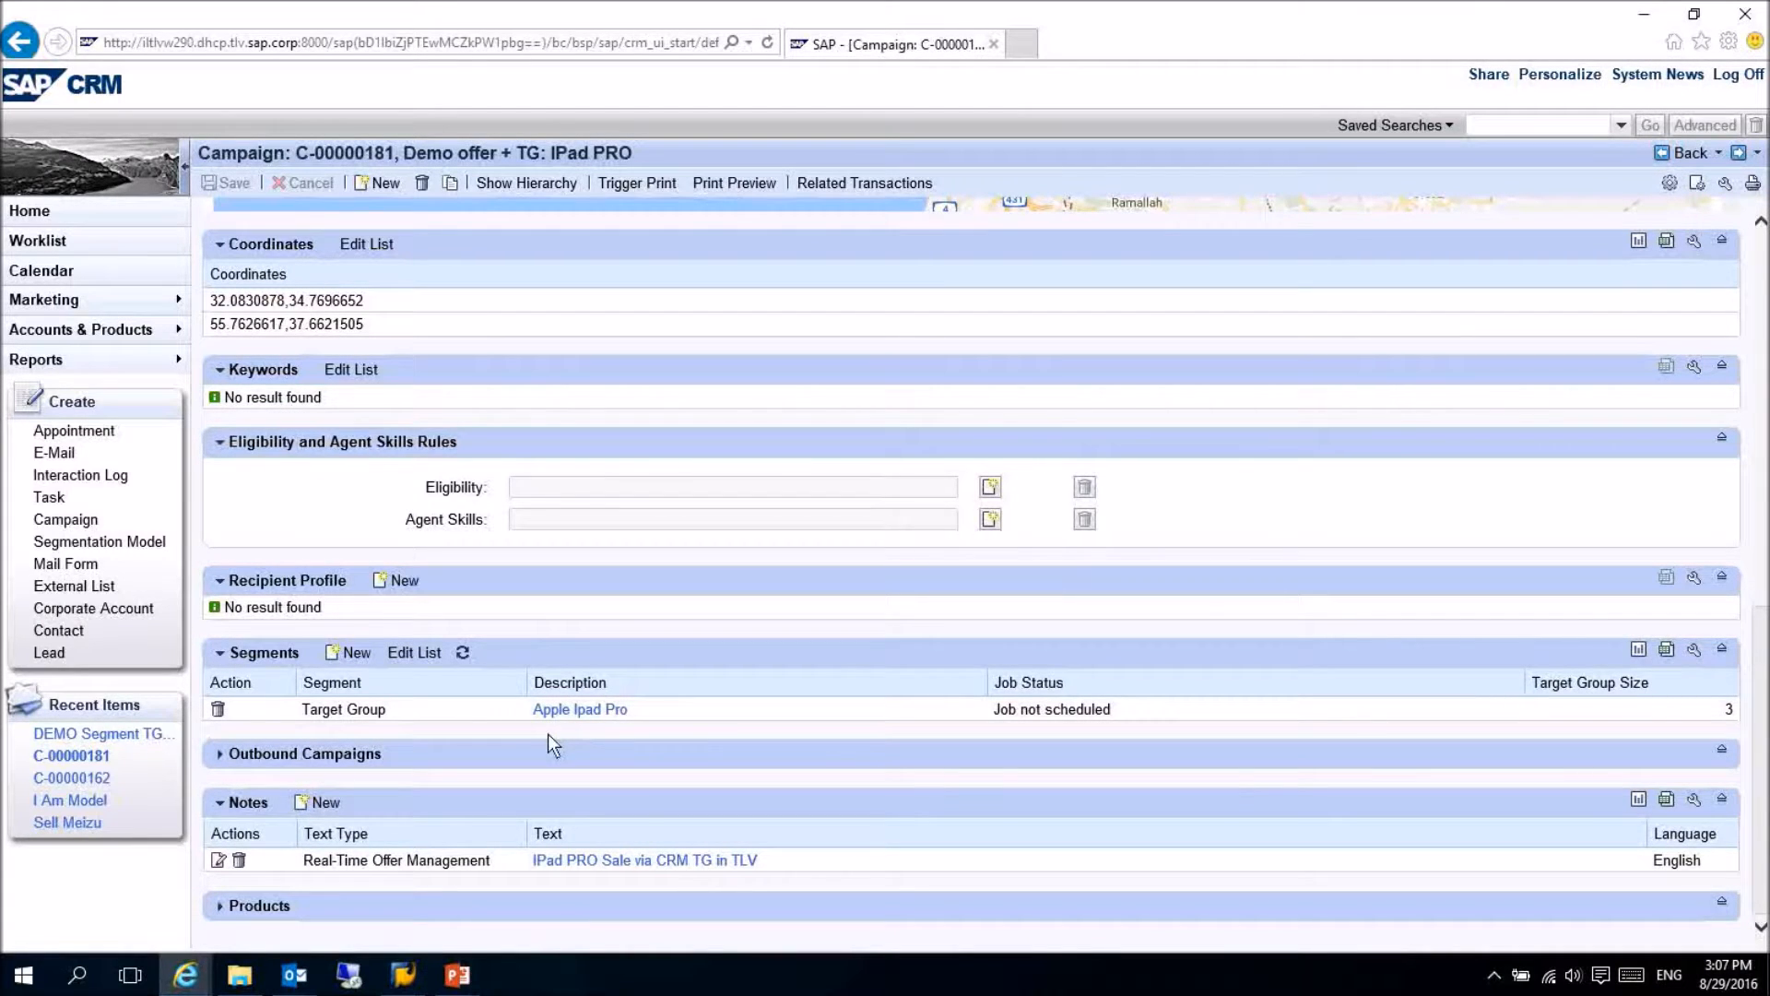
mouse_move(444, 734)
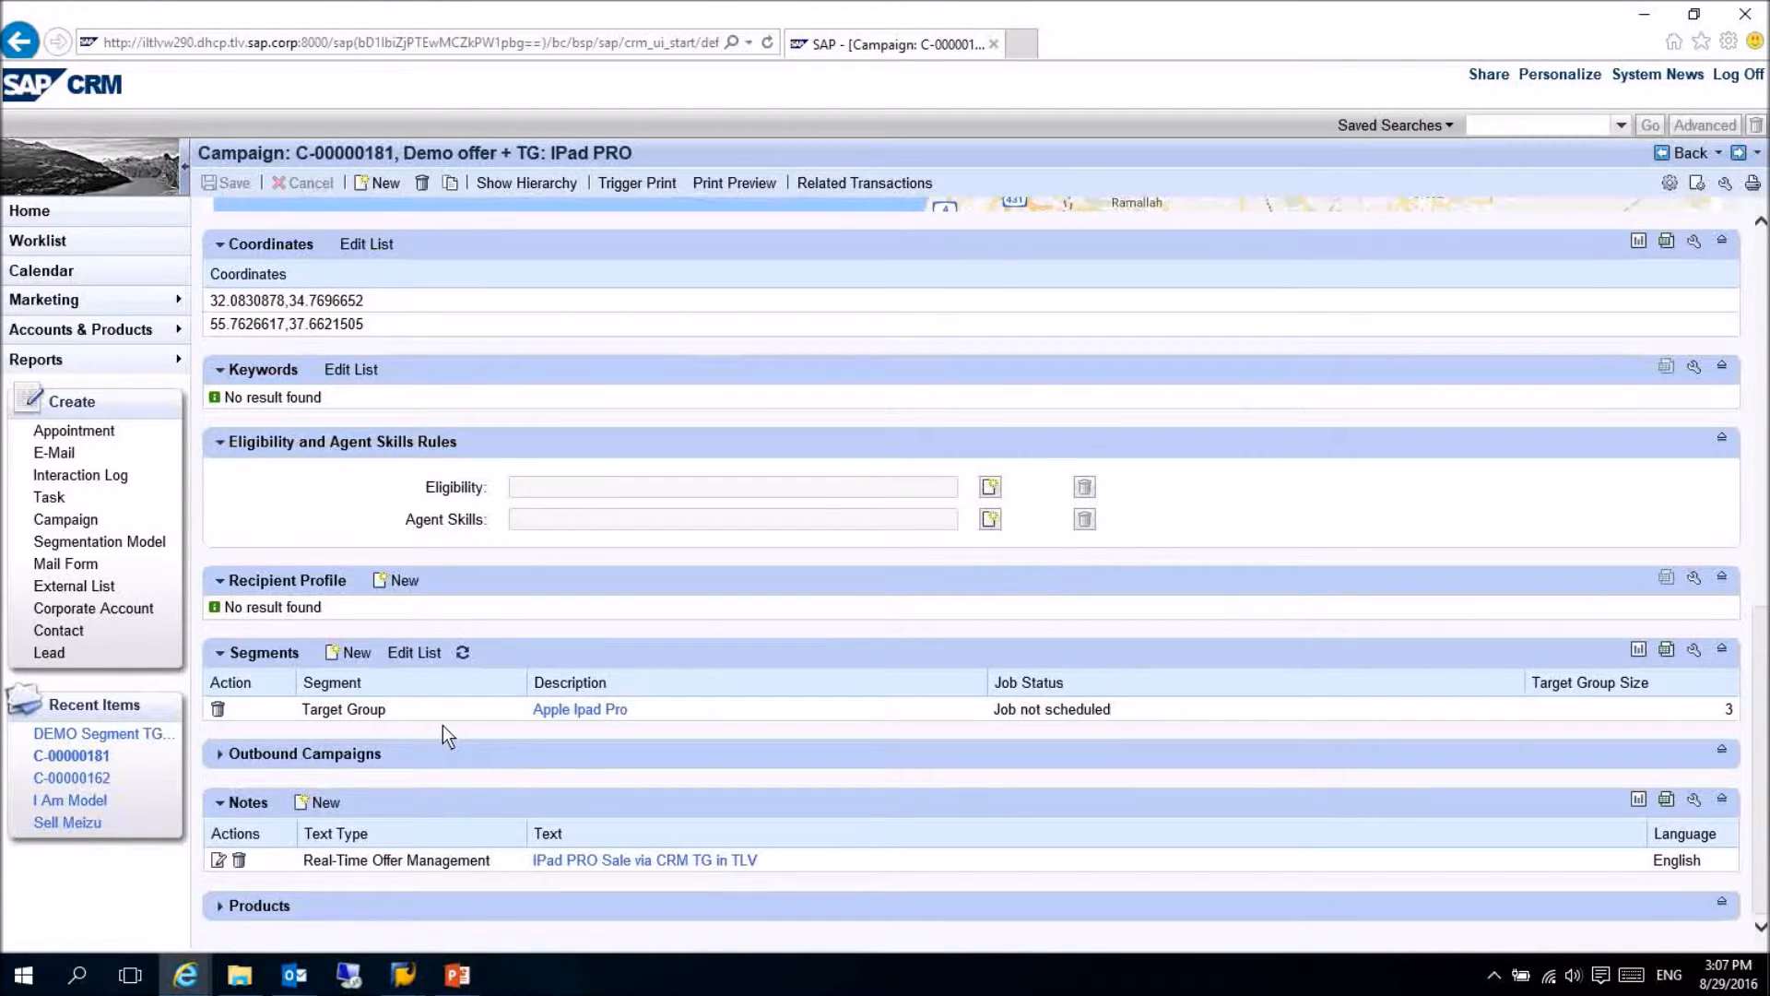
mouse_move(277, 628)
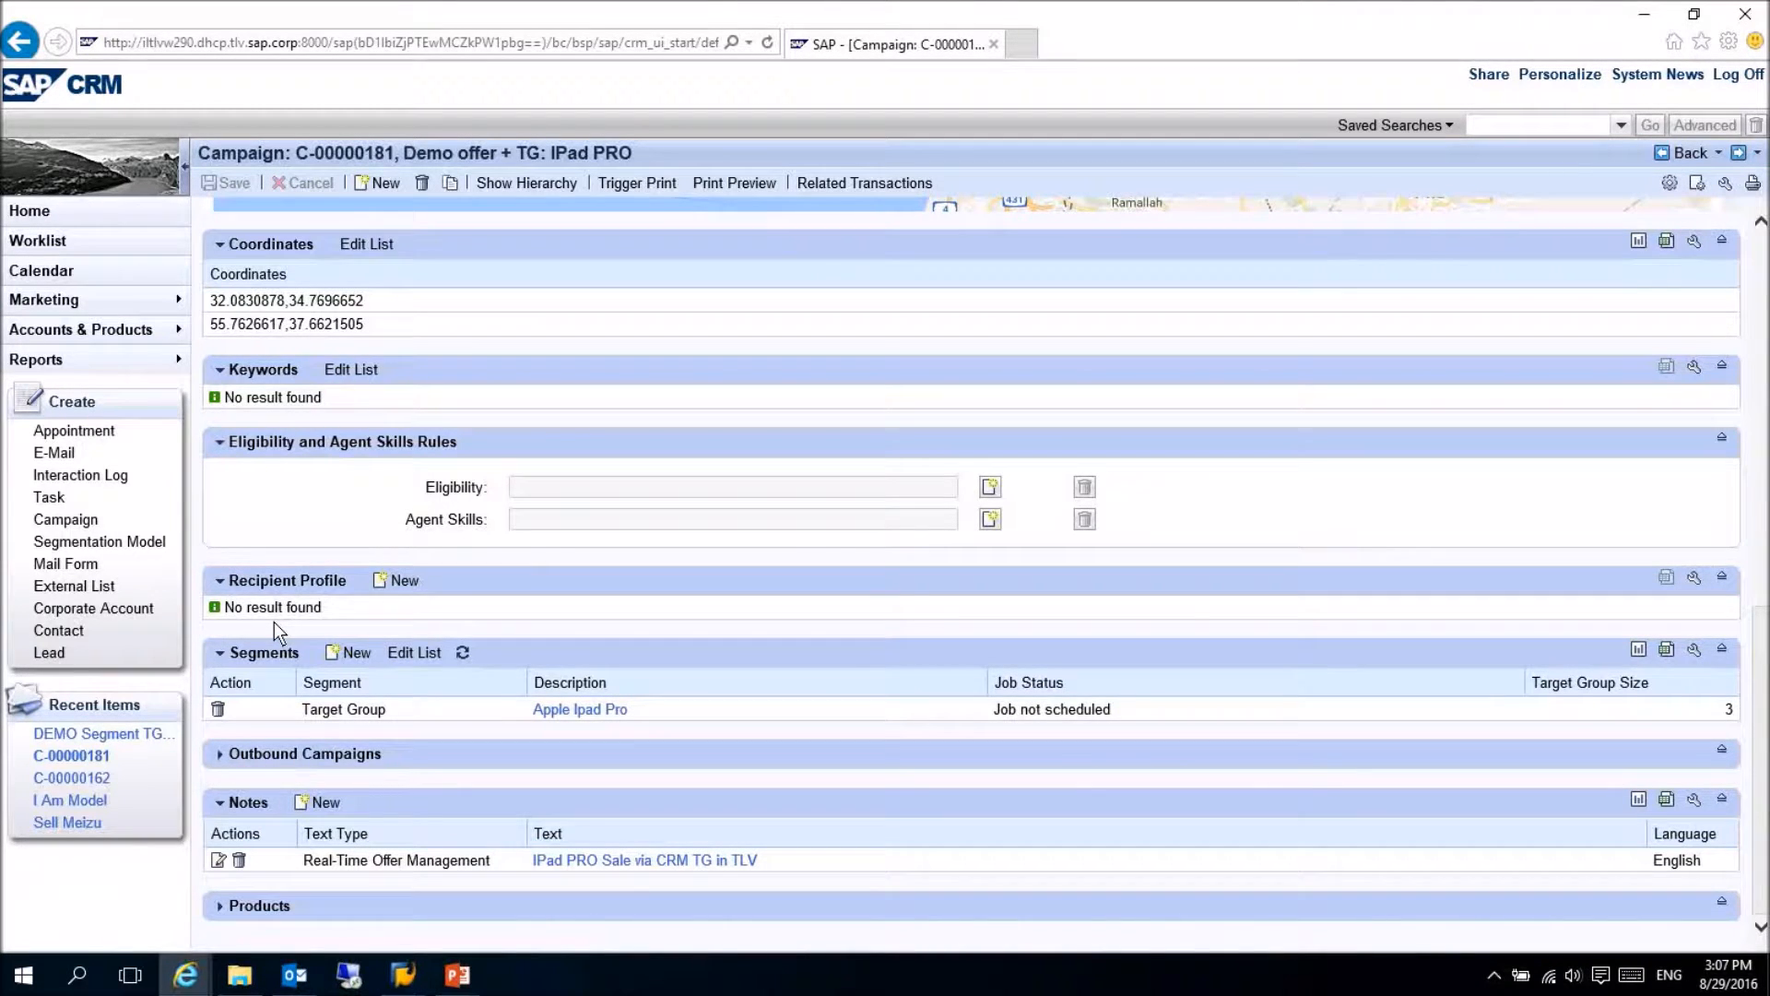
scroll("up", 3)
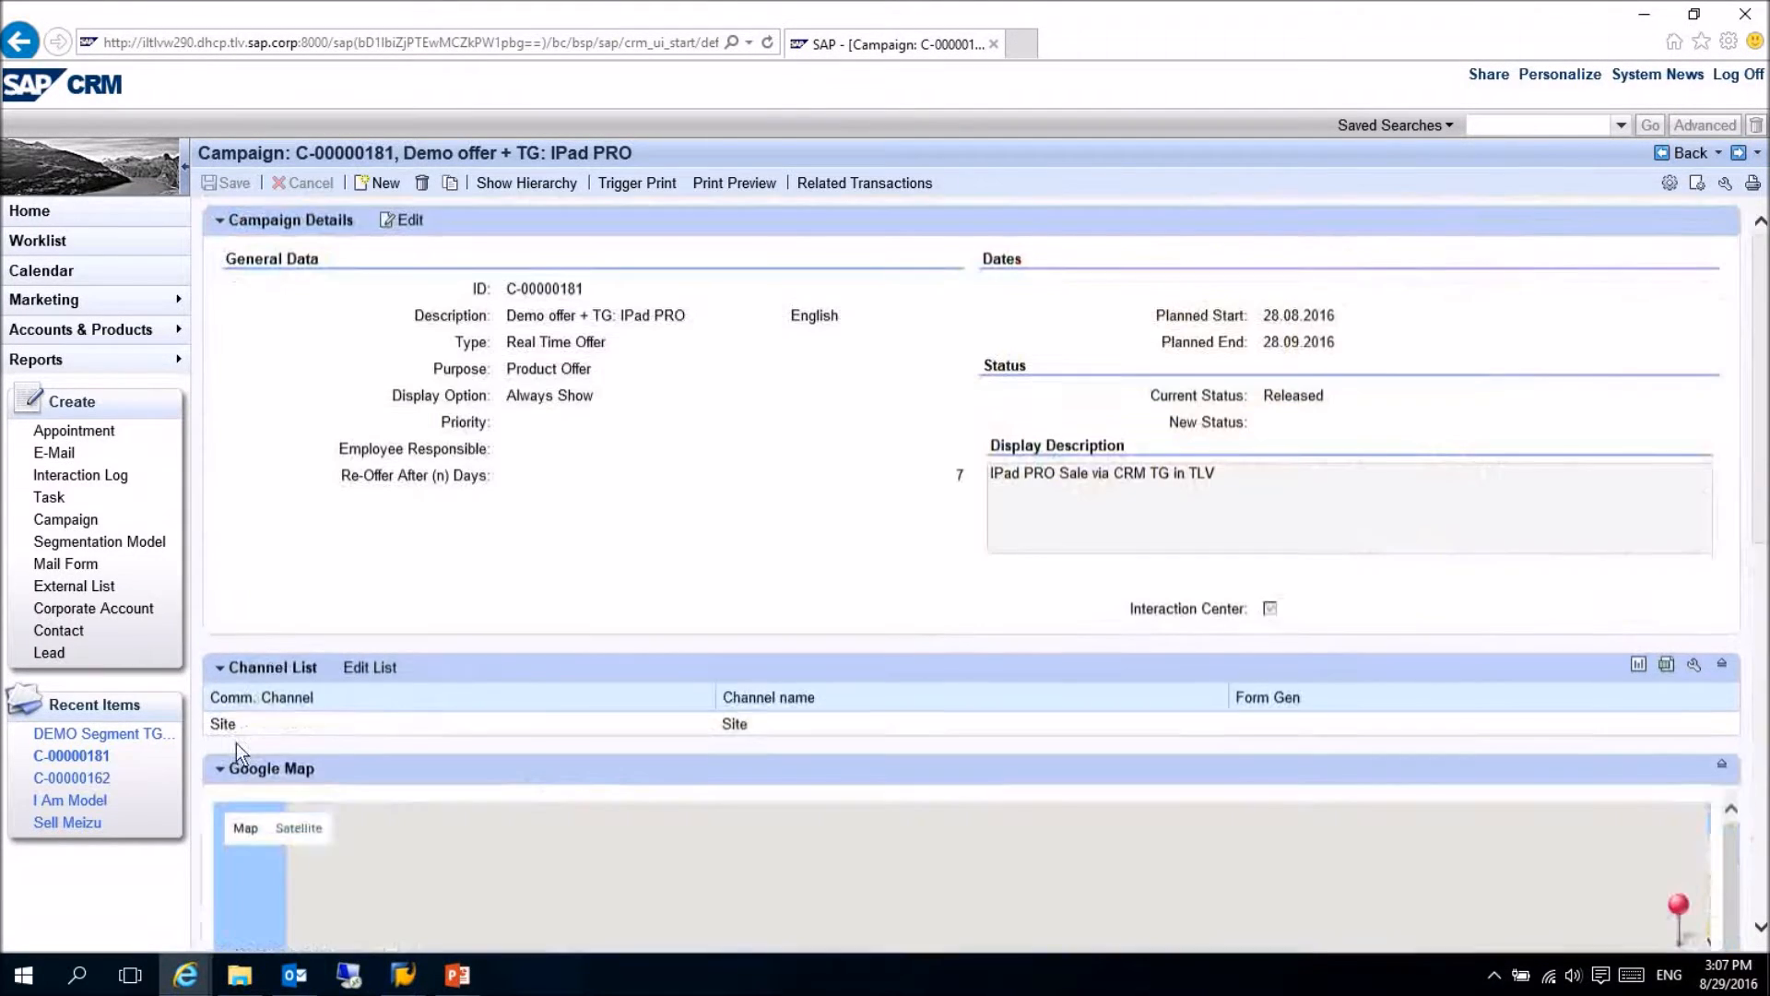
left_click(408, 219)
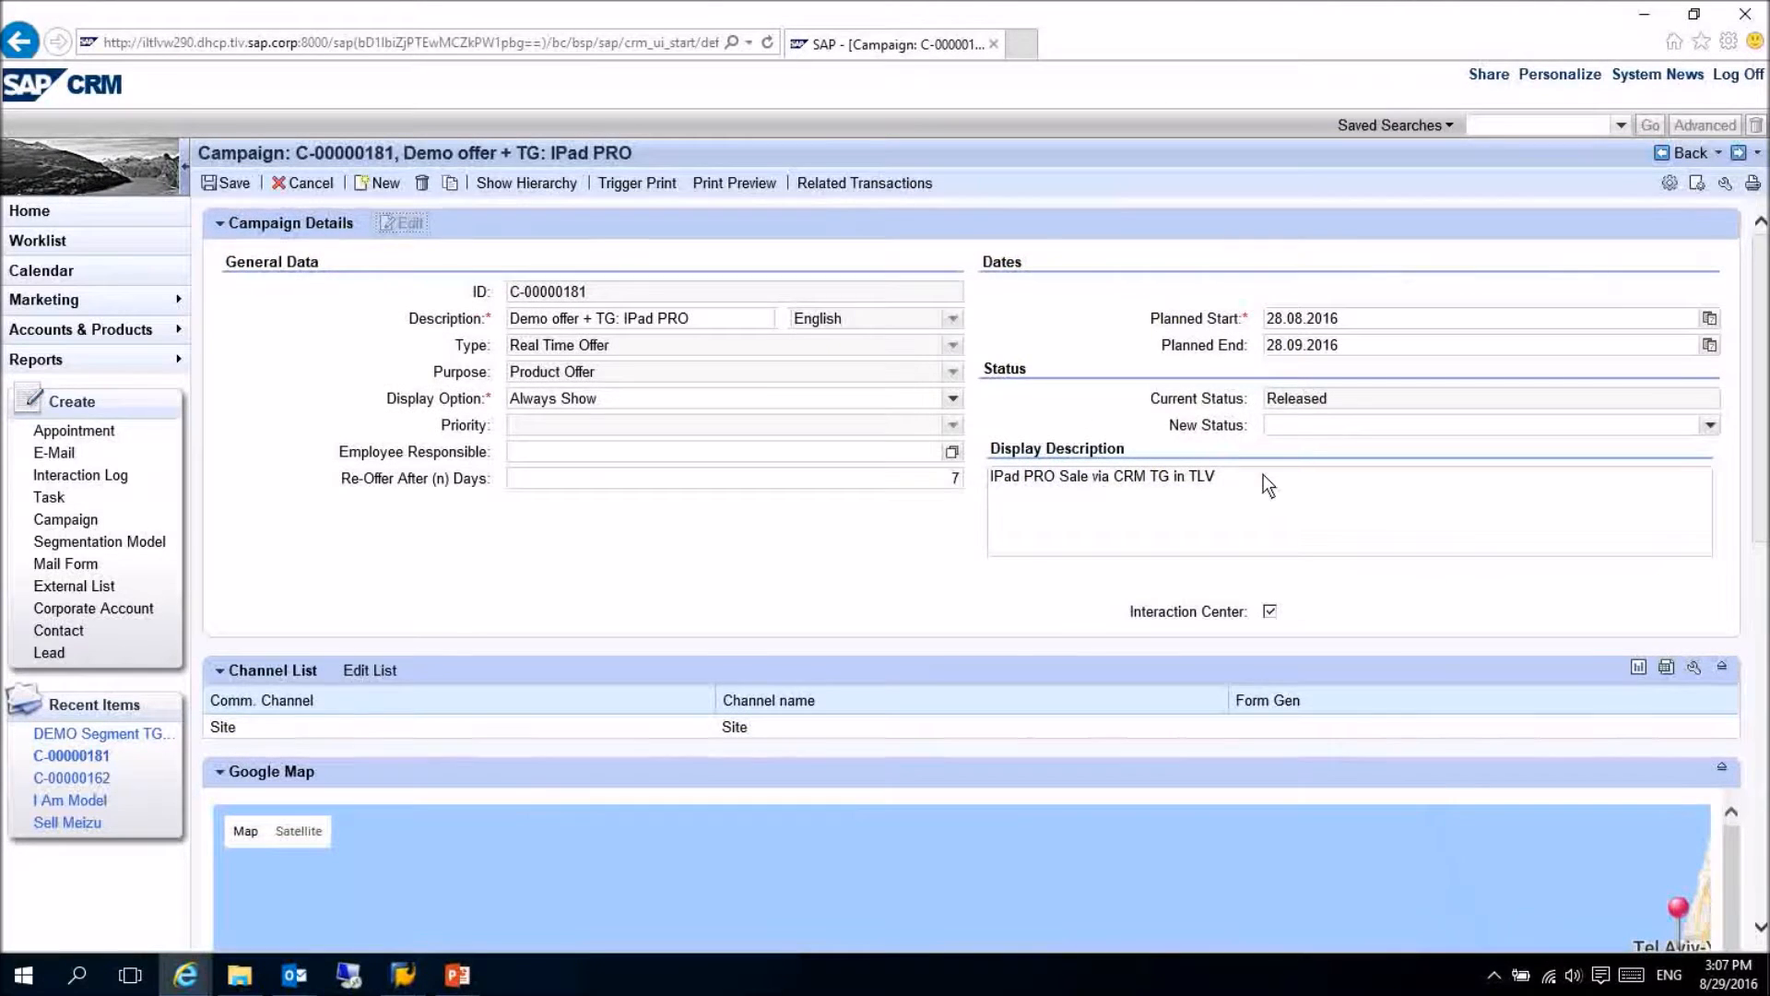
type("test")
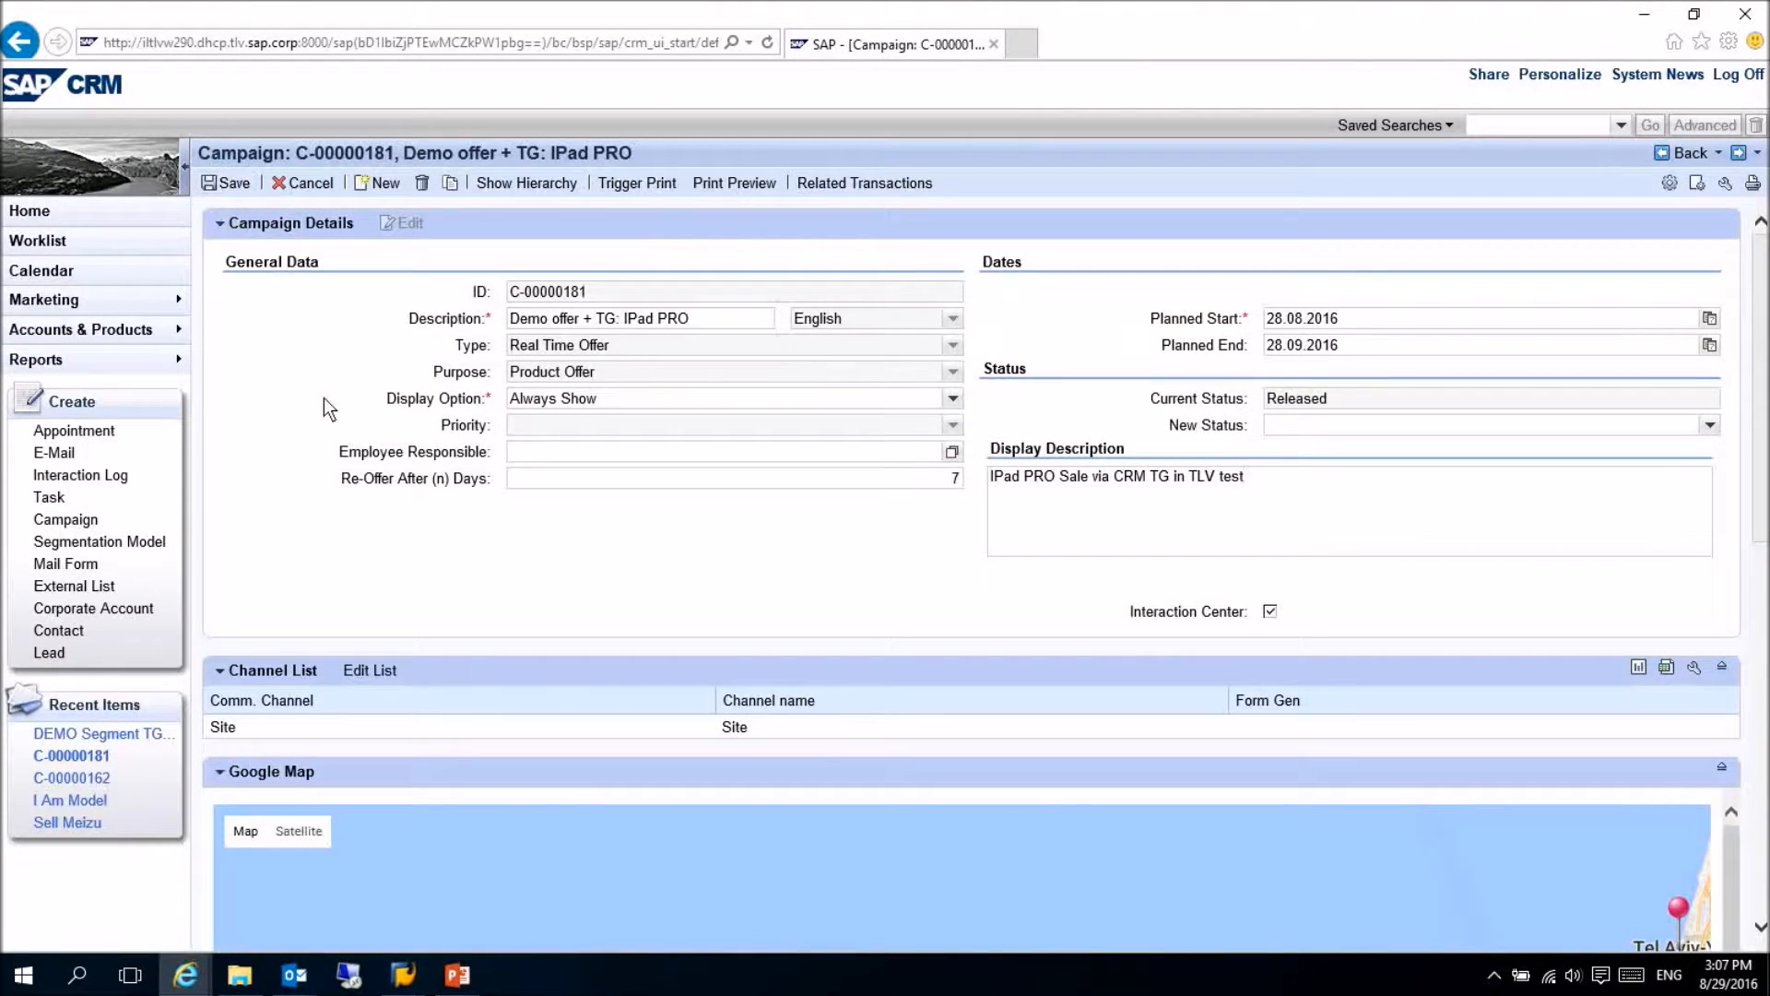
left_click(44, 299)
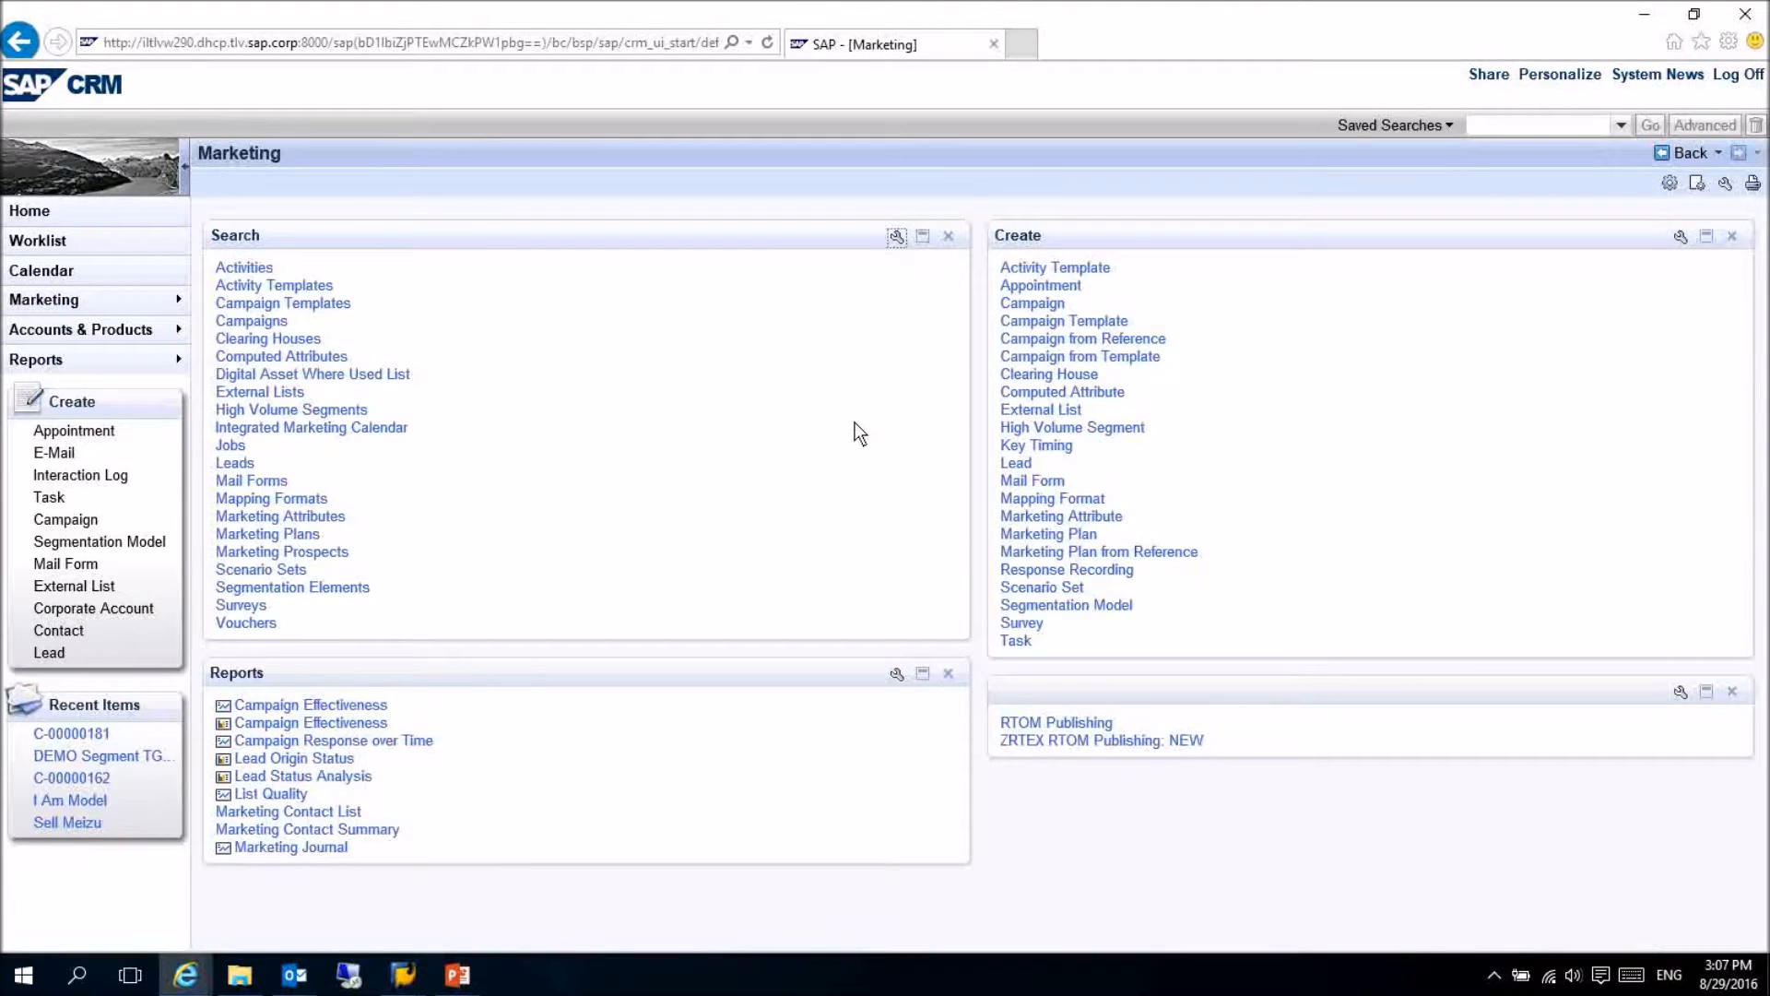
mouse_move(1148, 930)
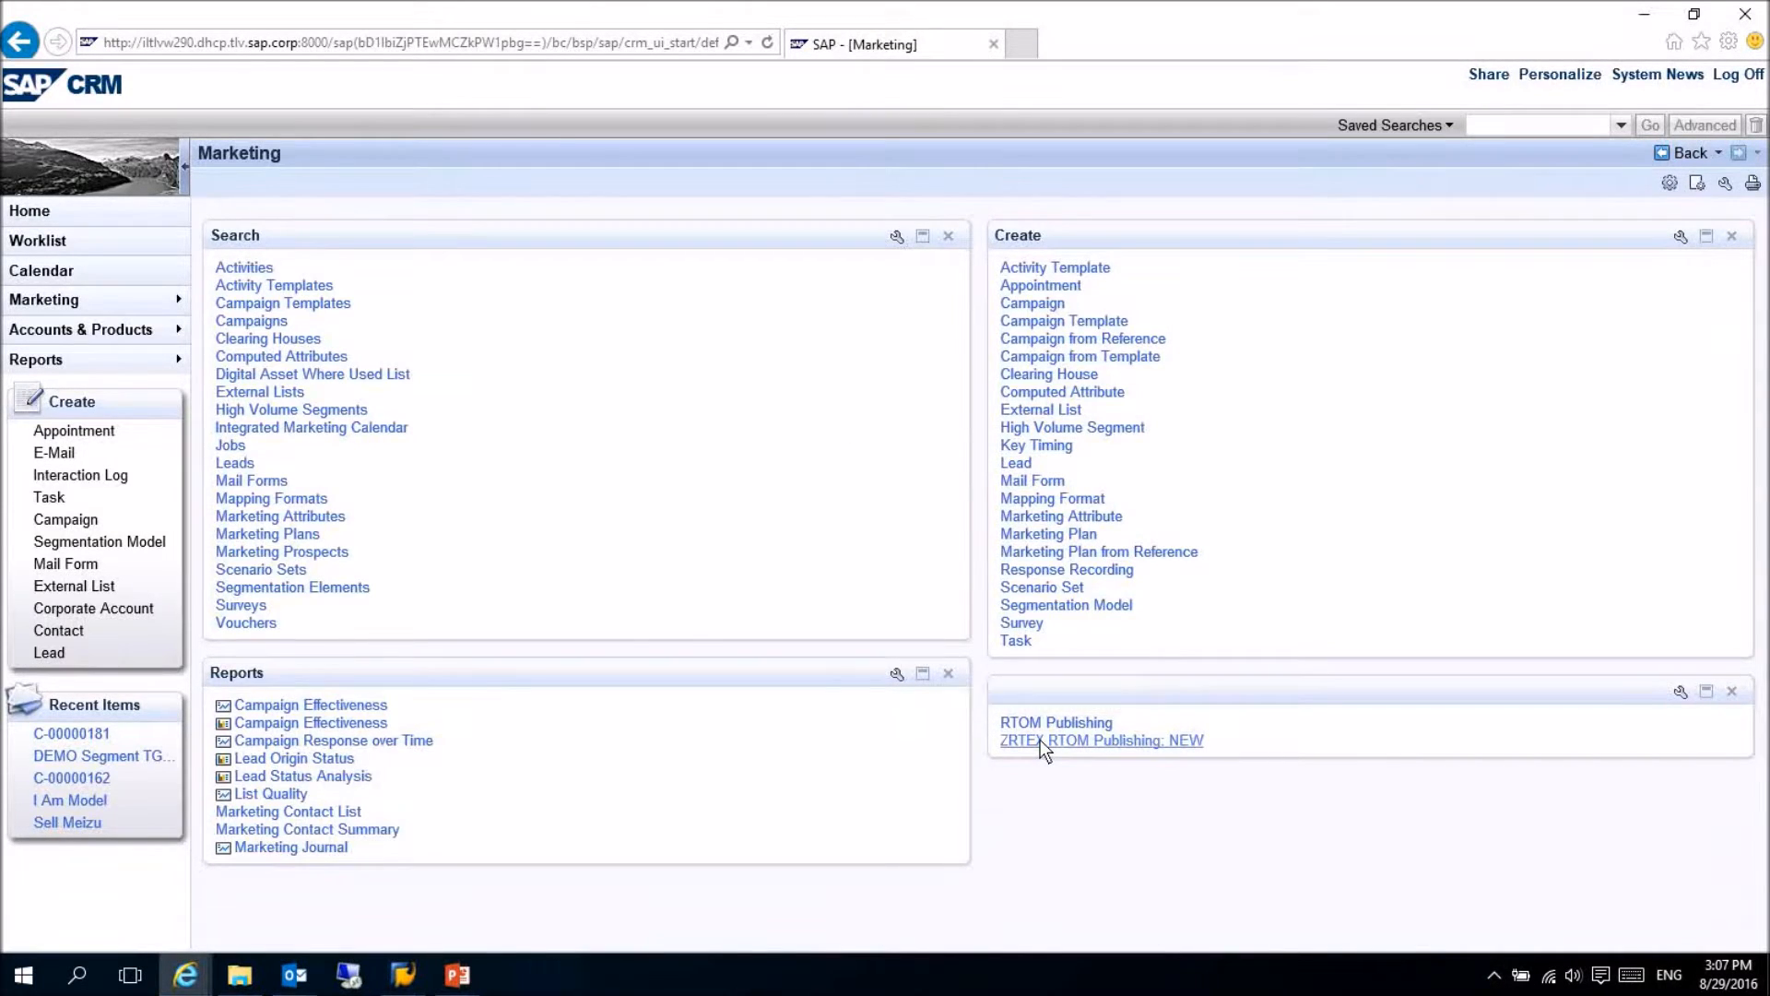
- From ZRTEX RTOM Publishing: NEW, select campaign C-00000181 and publish it
left_click(1100, 740)
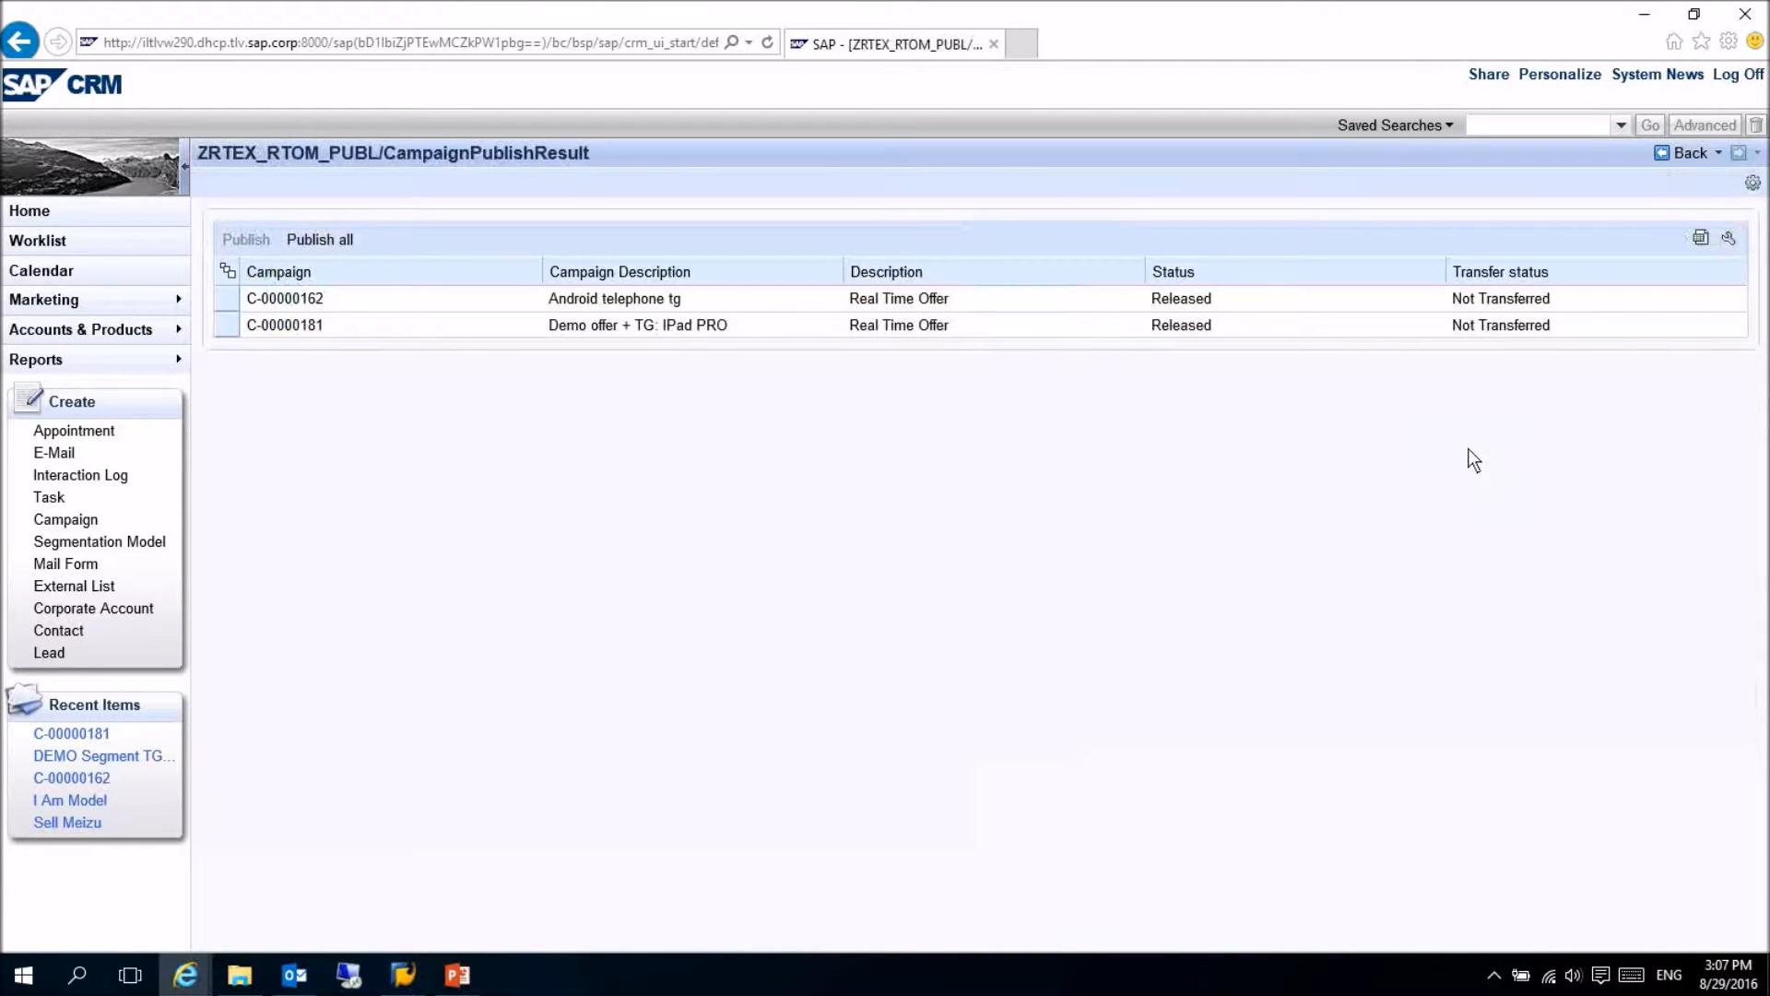
mouse_move(388, 438)
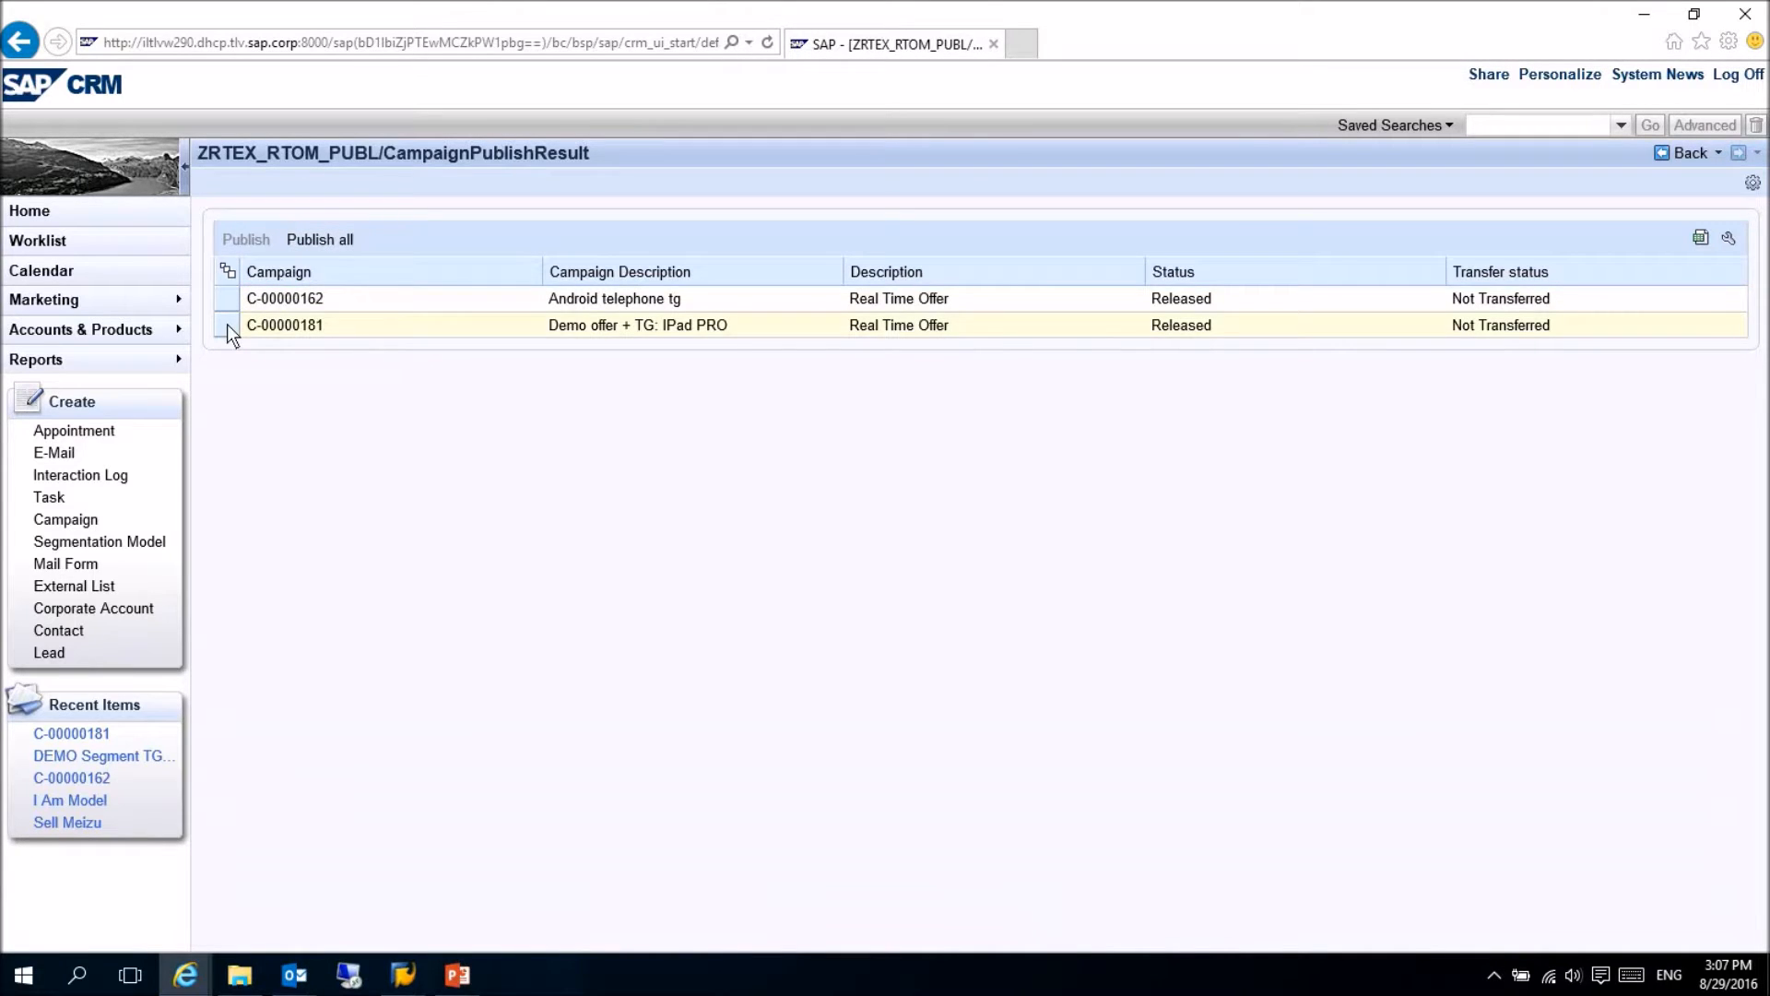
left_click(227, 325)
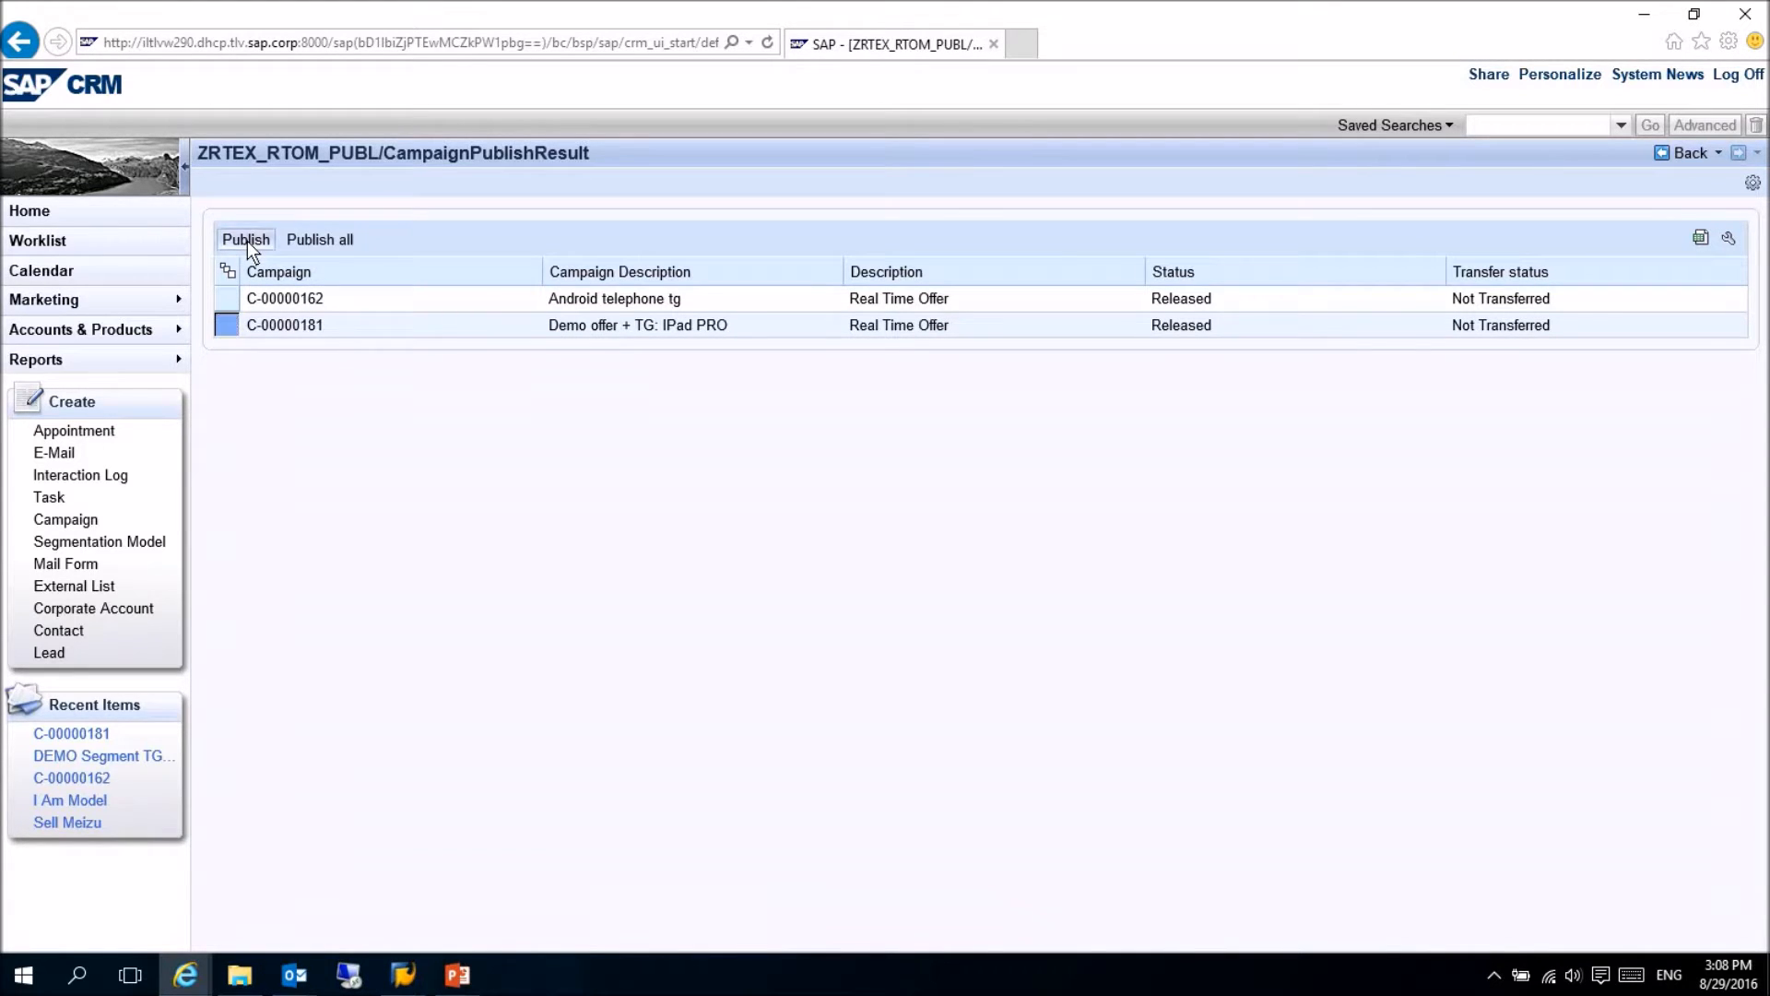
left_click(246, 238)
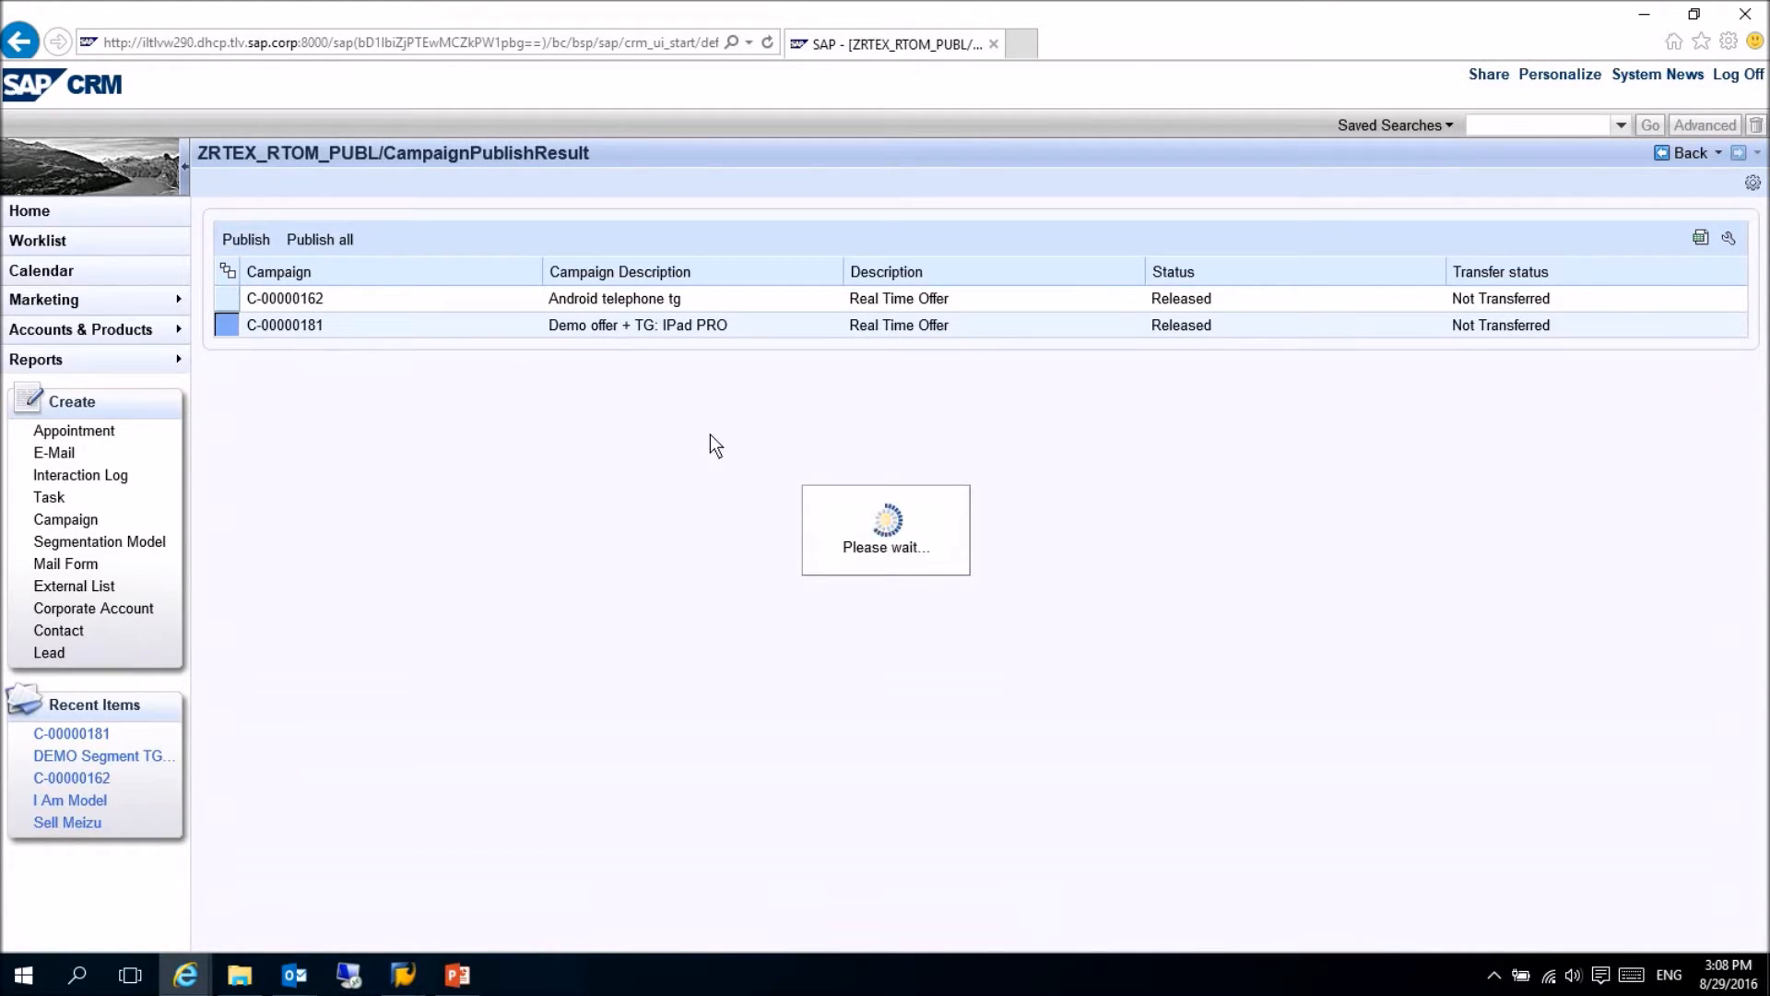
left_click(245, 240)
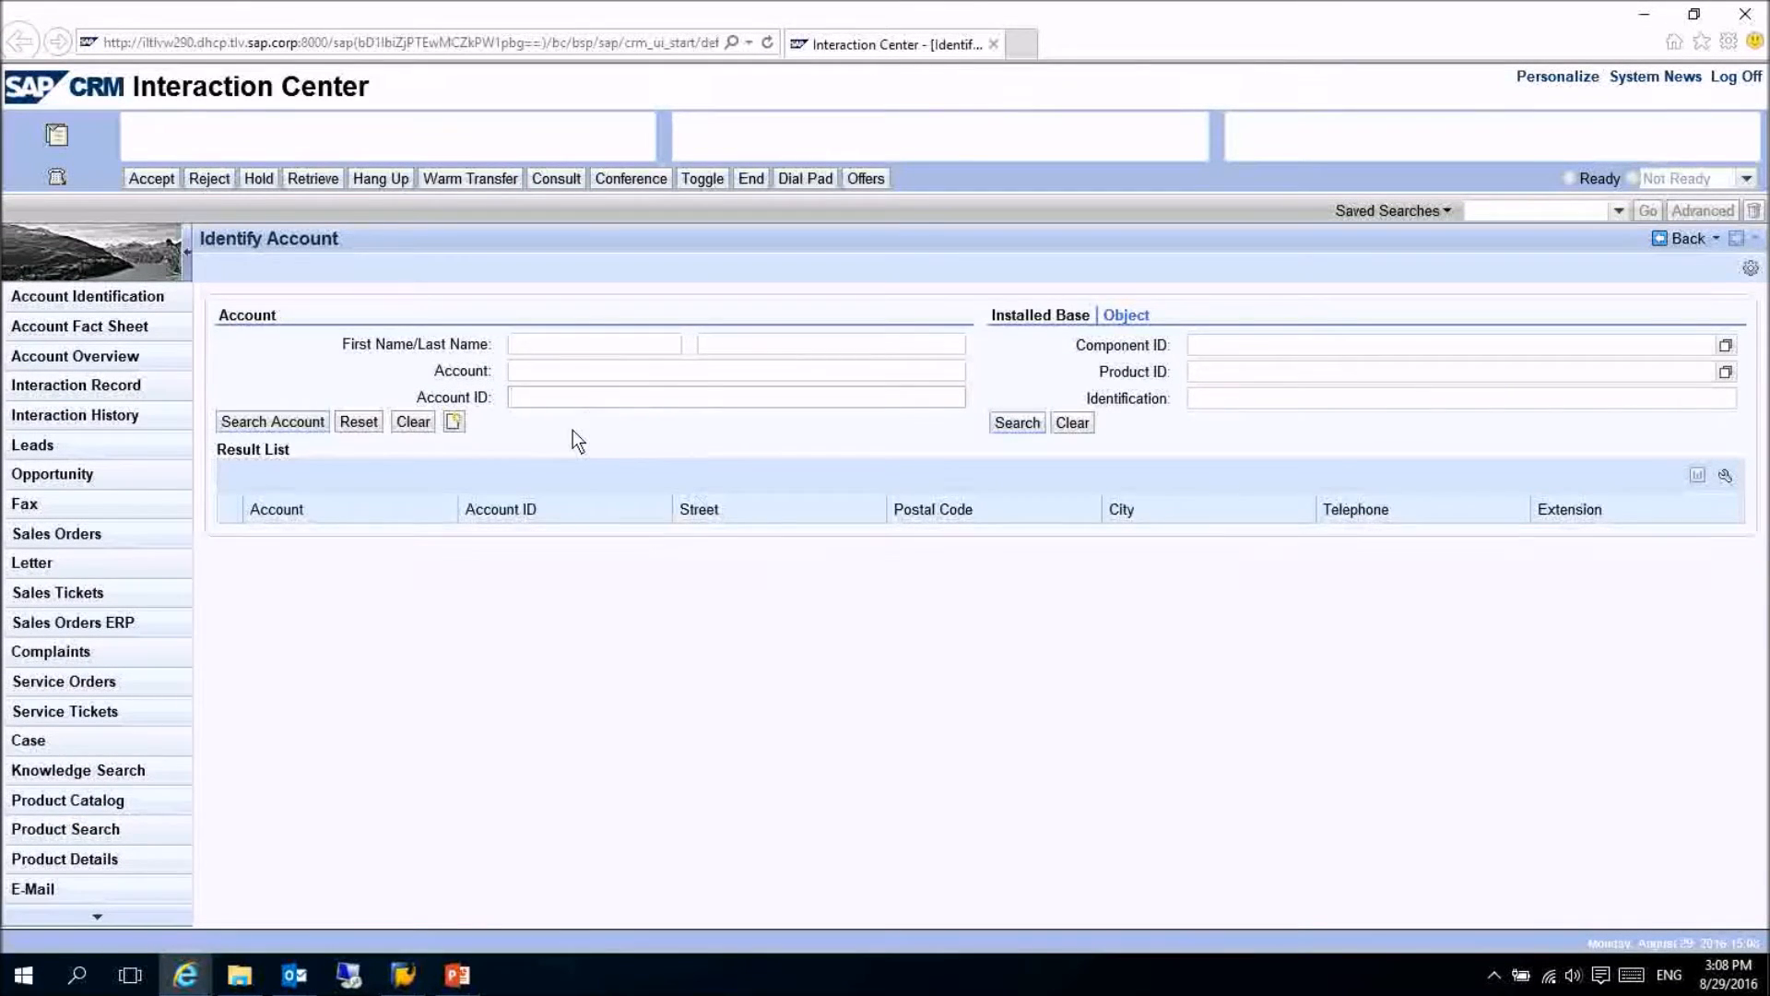
type("44")
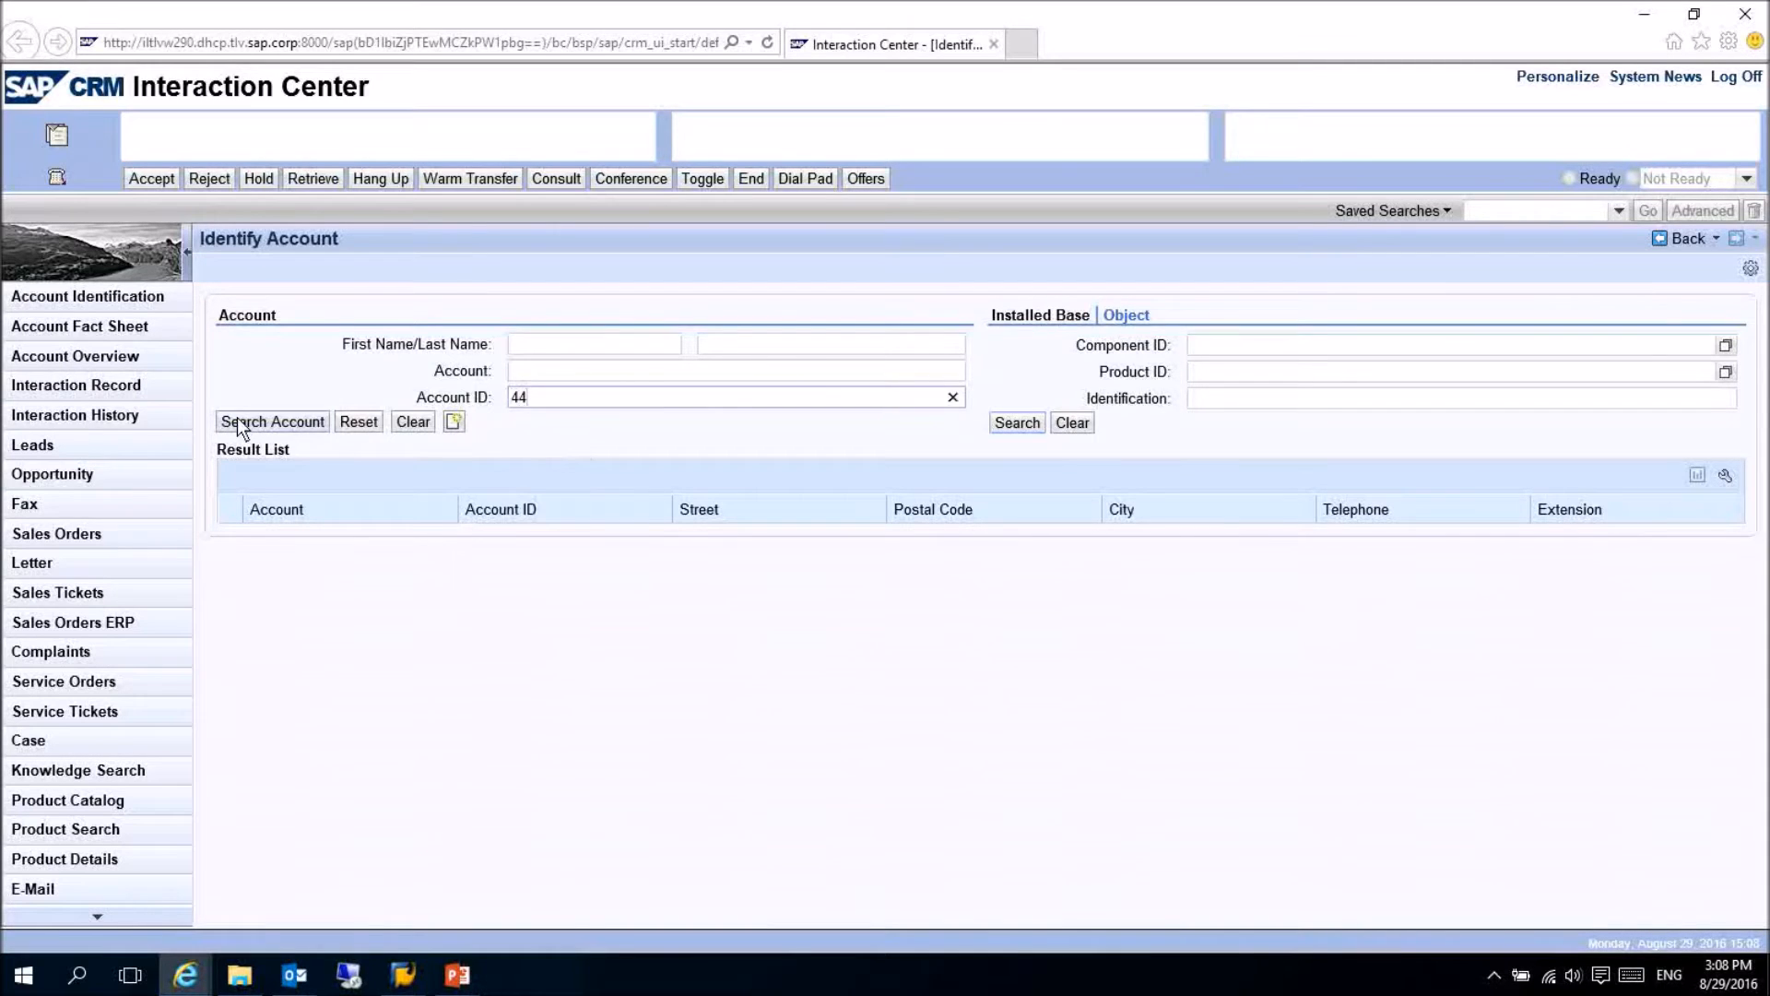
left_click(271, 422)
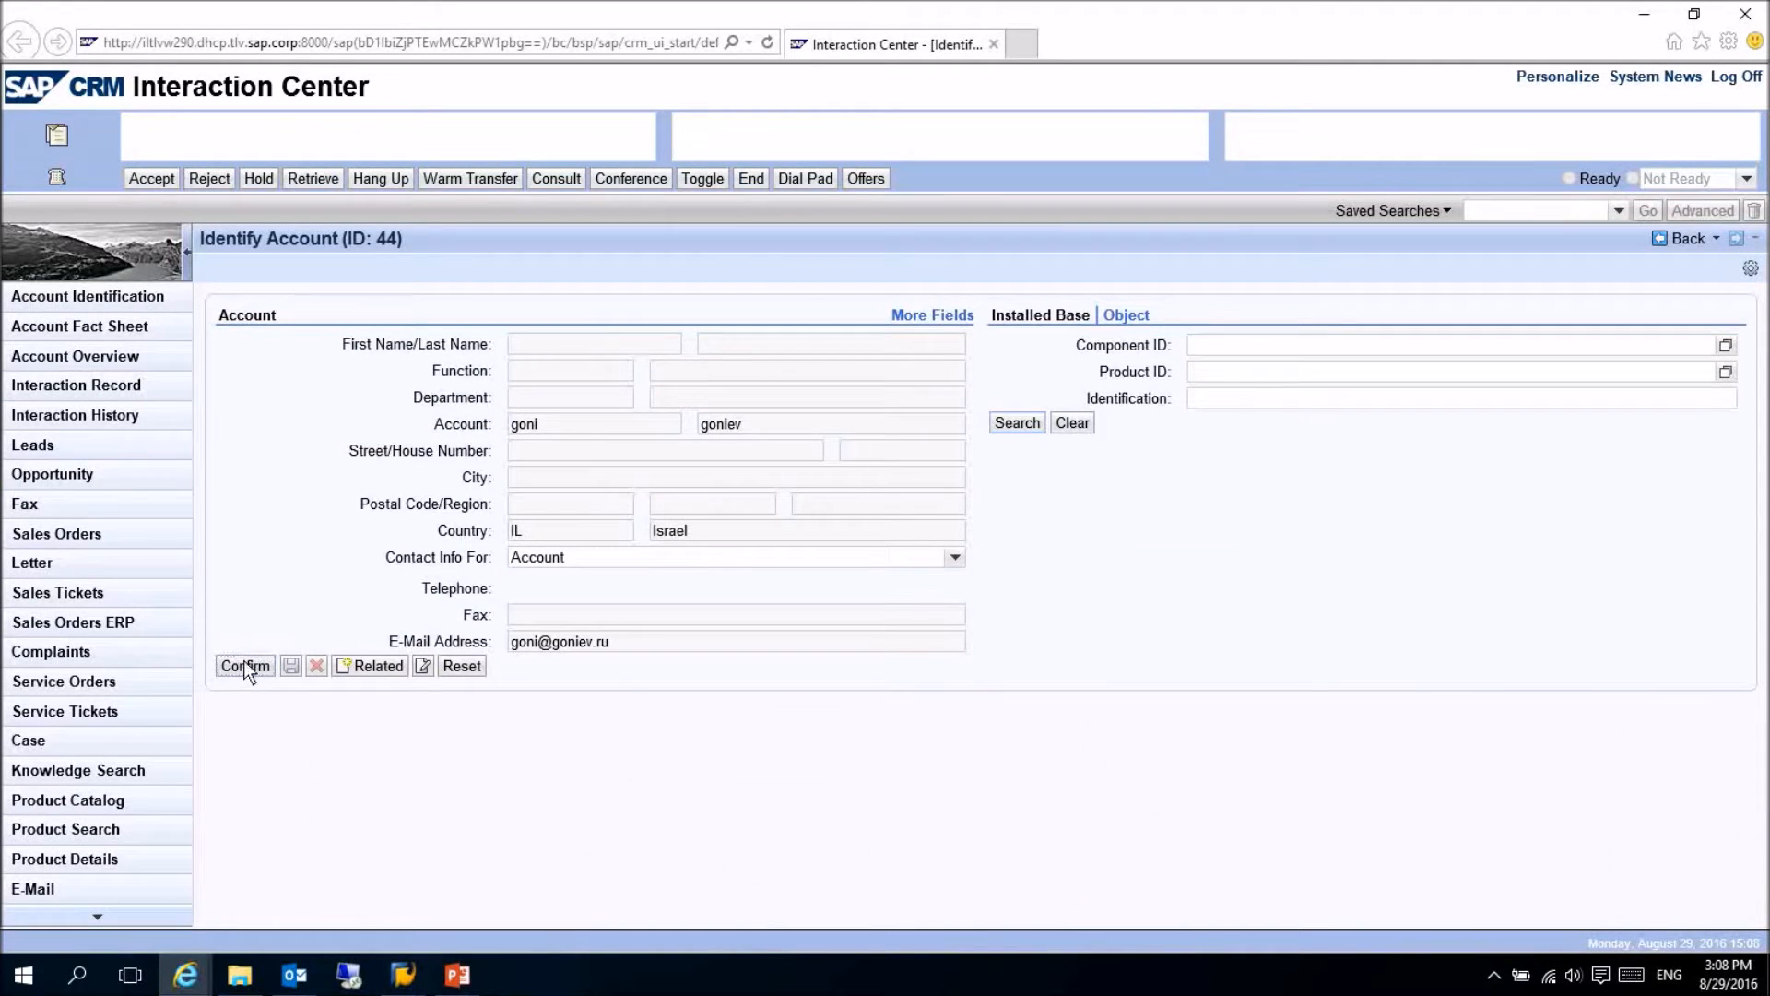
left_click(246, 665)
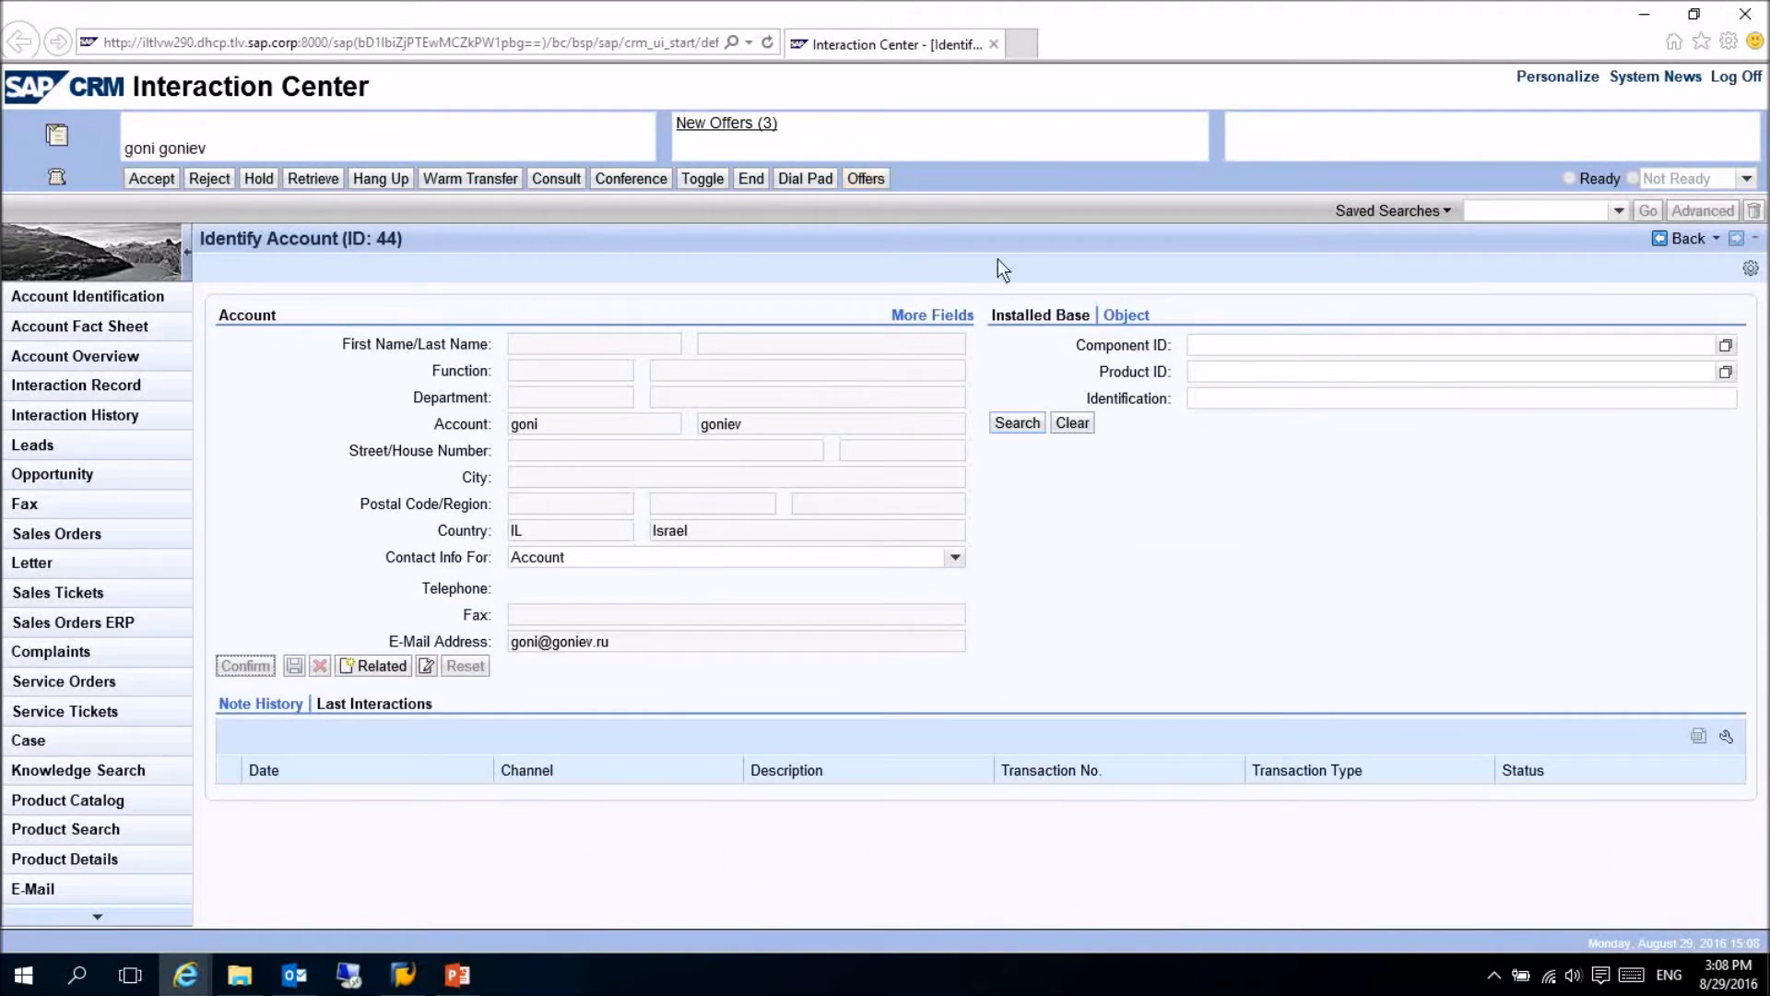